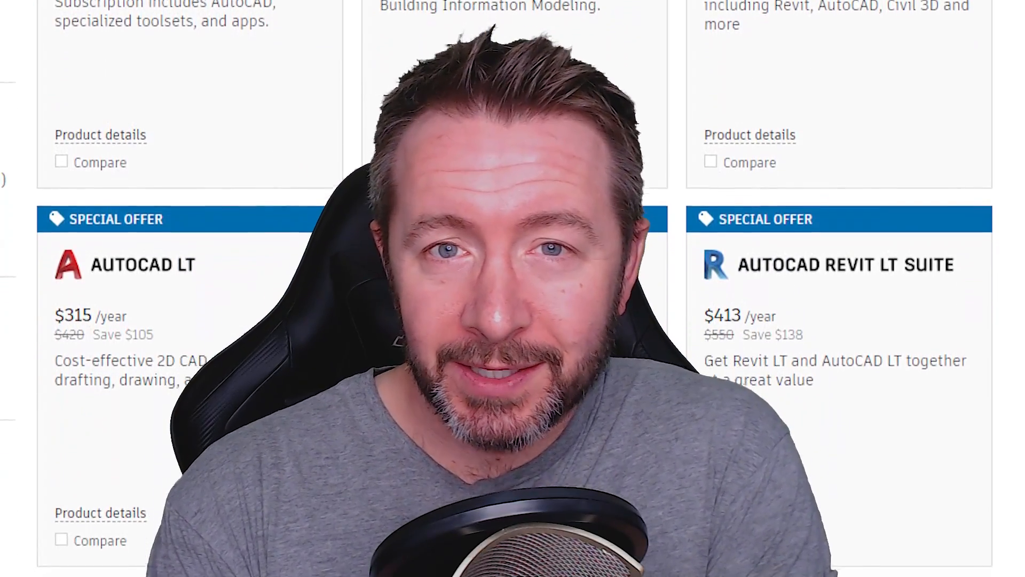
Step: Scroll the Autodesk store past Maya, Revit LT and Arnold to Sketchbook and Character Generator
scroll("down", 3)
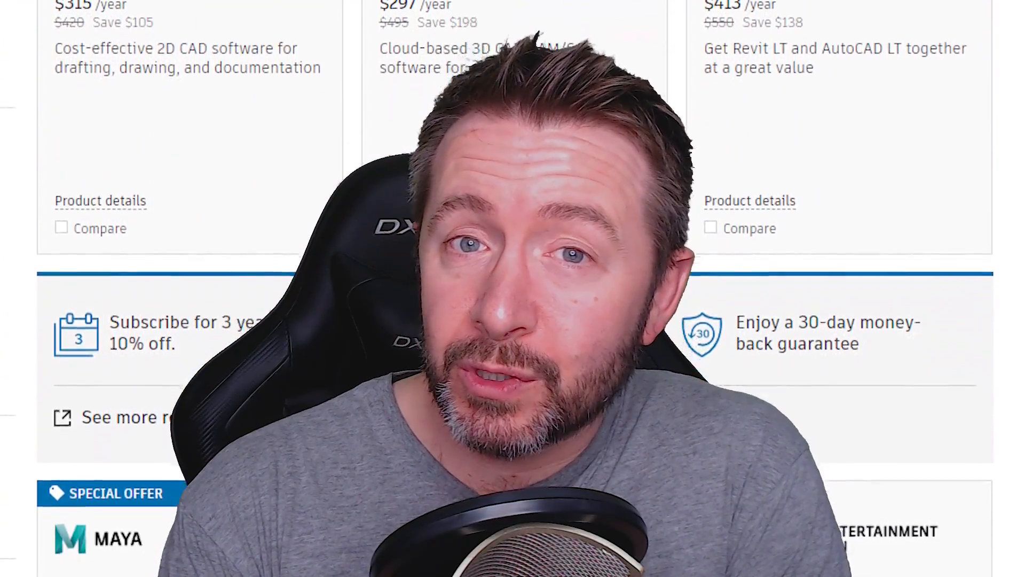
scroll("down", 3)
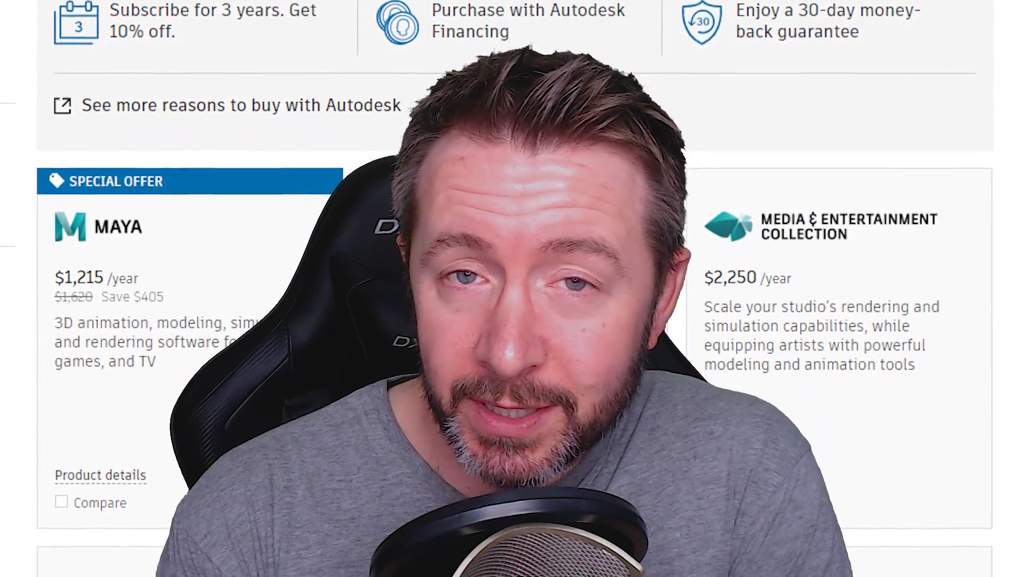
scroll("down", 3)
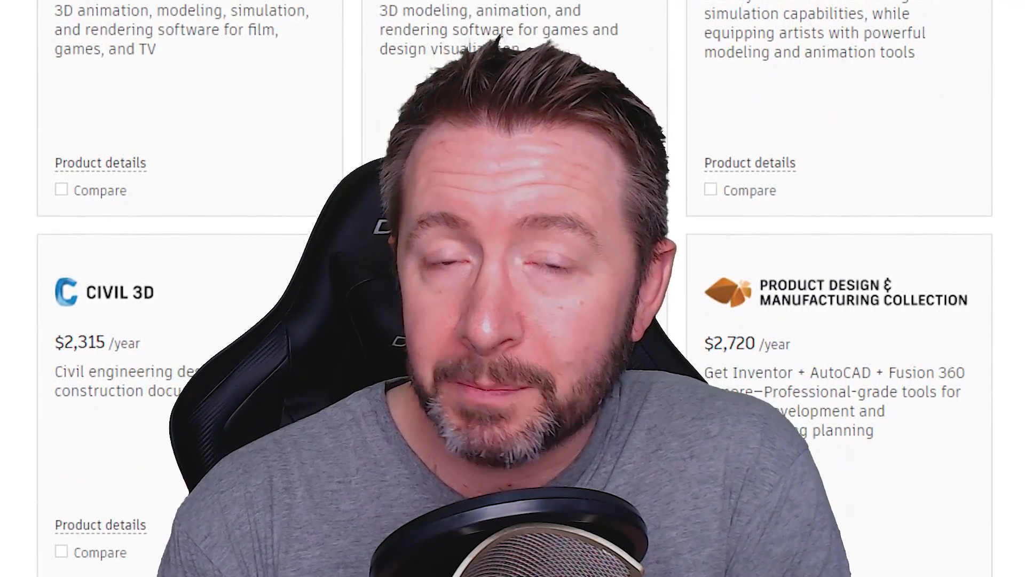
scroll("down", 3)
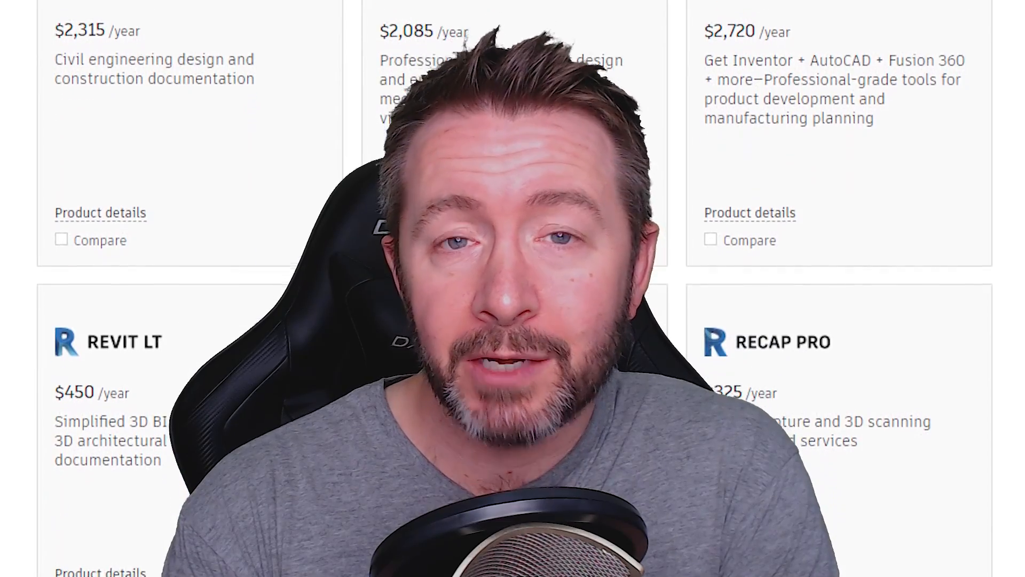
scroll("down", 3)
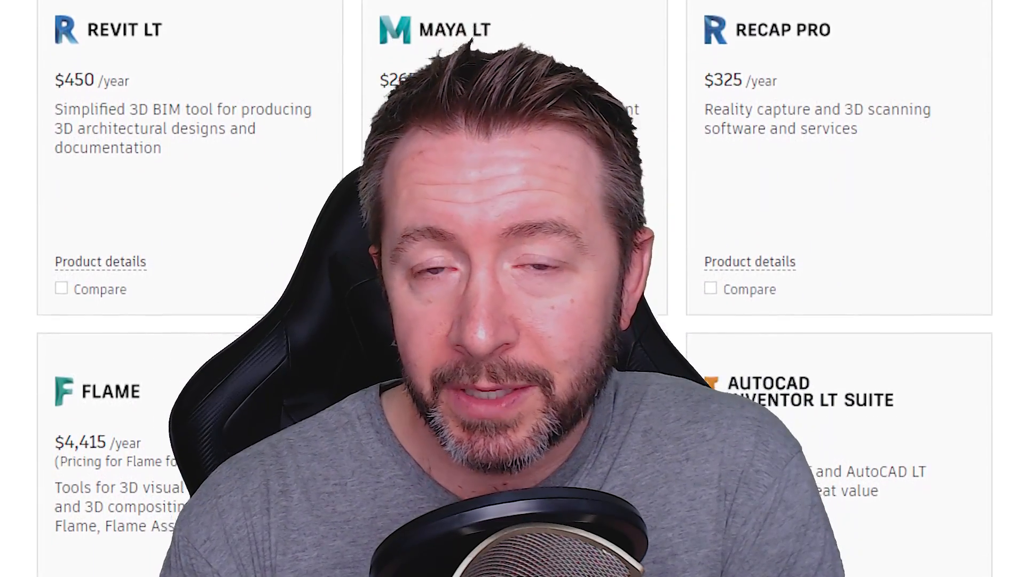
scroll("down", 3)
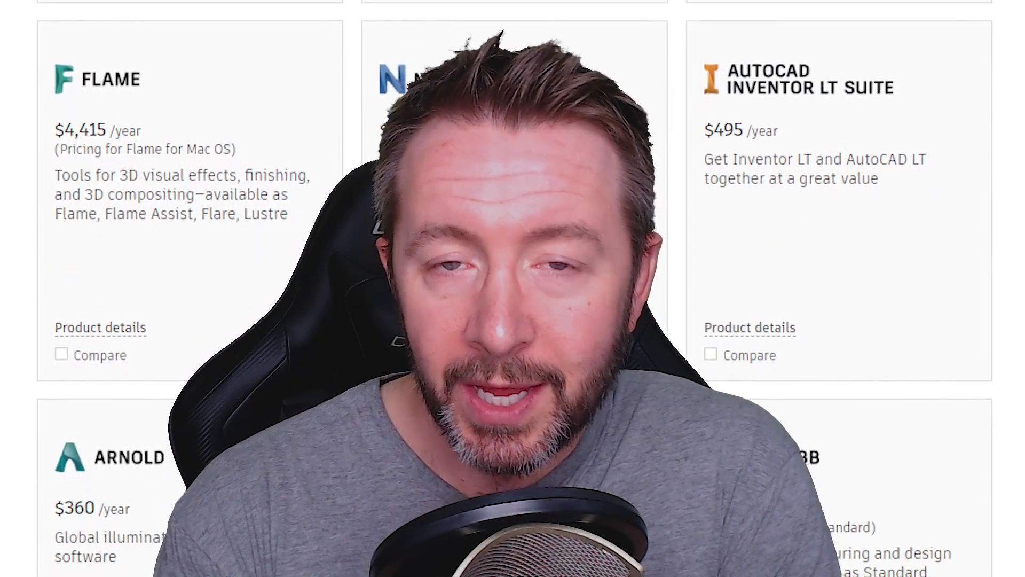
scroll("down", 3)
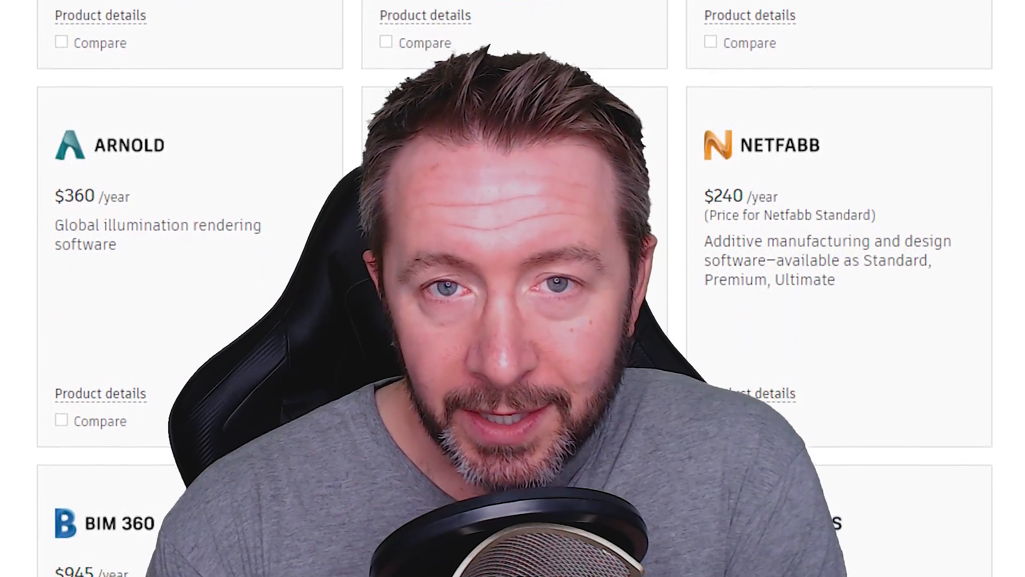
scroll("down", 3)
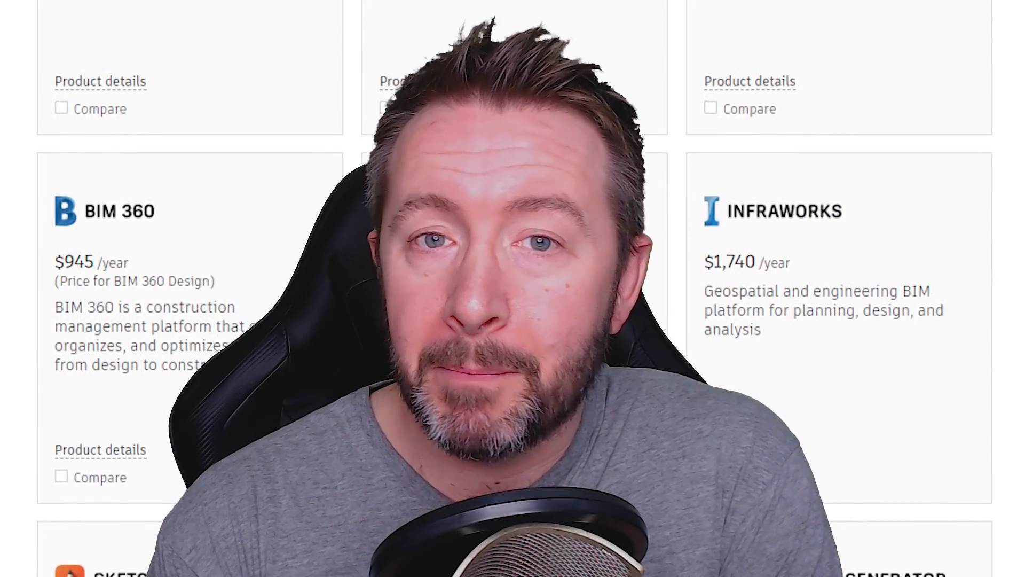
scroll("down", 3)
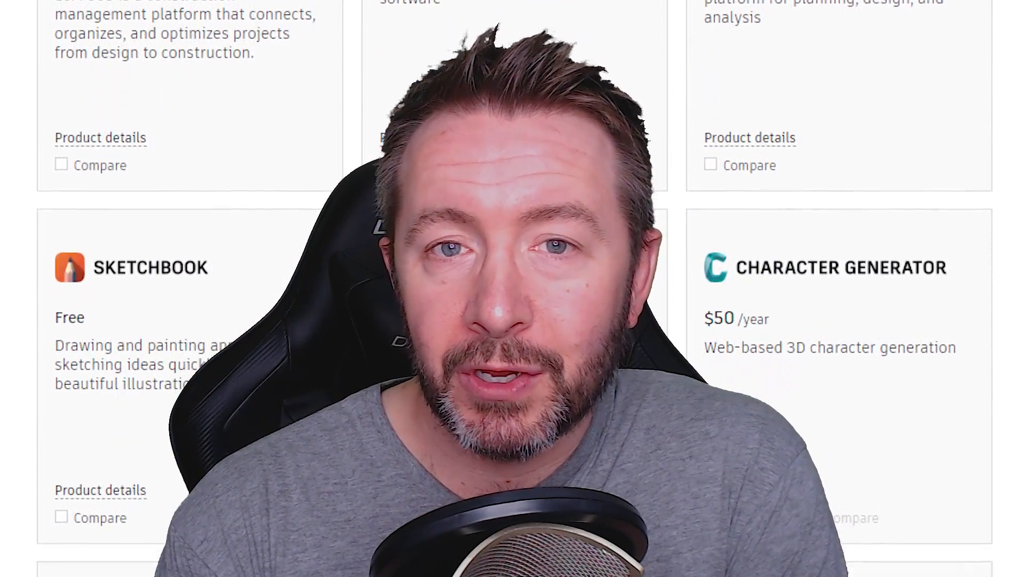
scroll("down", 3)
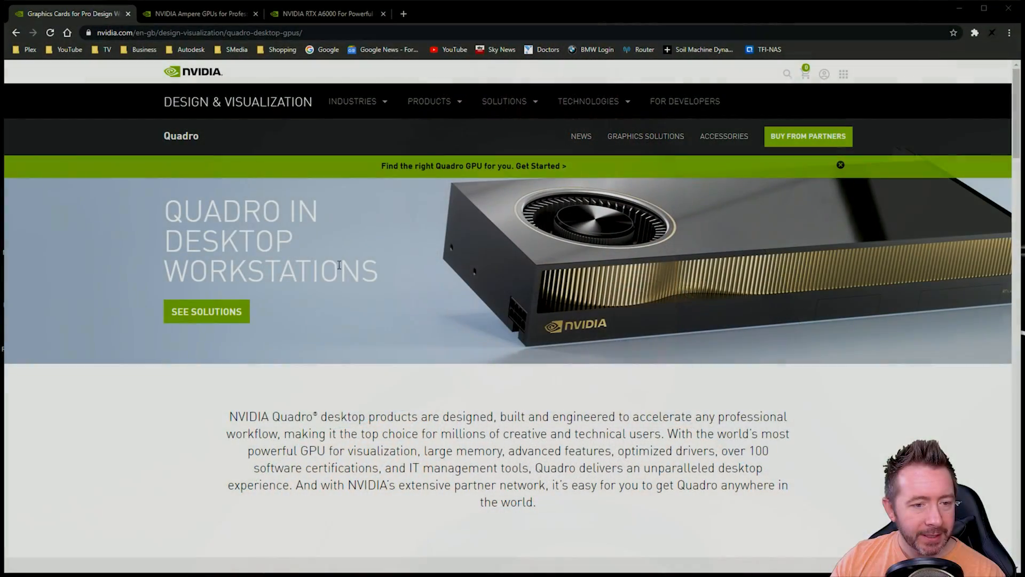
mouse_move(335, 241)
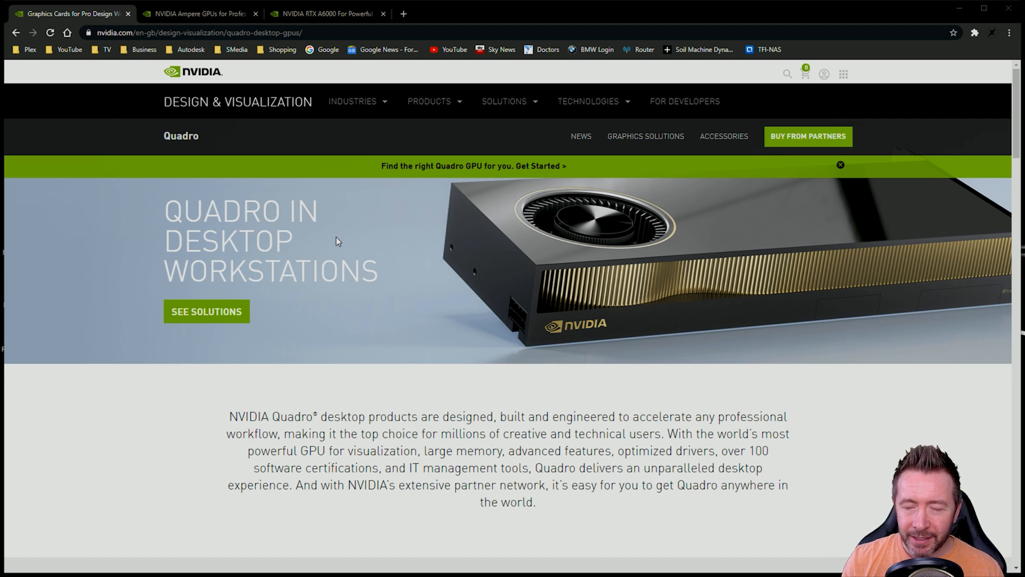
mouse_move(276, 201)
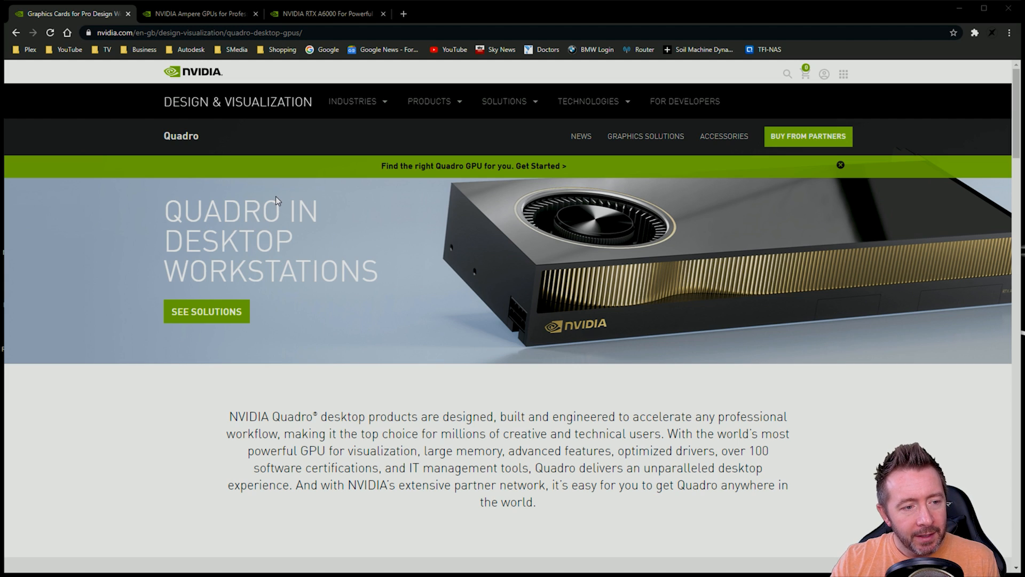
mouse_move(166, 100)
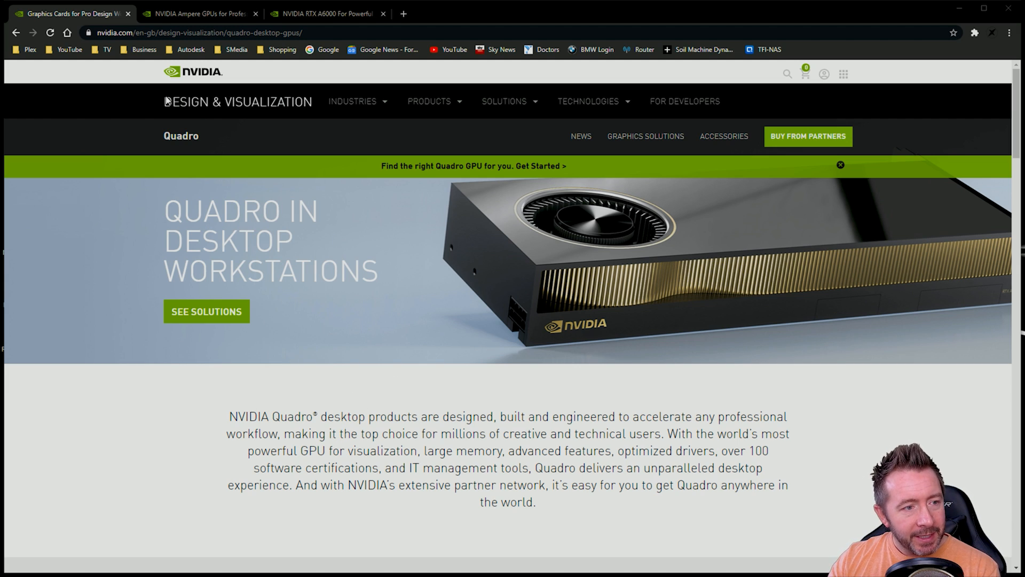
mouse_move(553, 325)
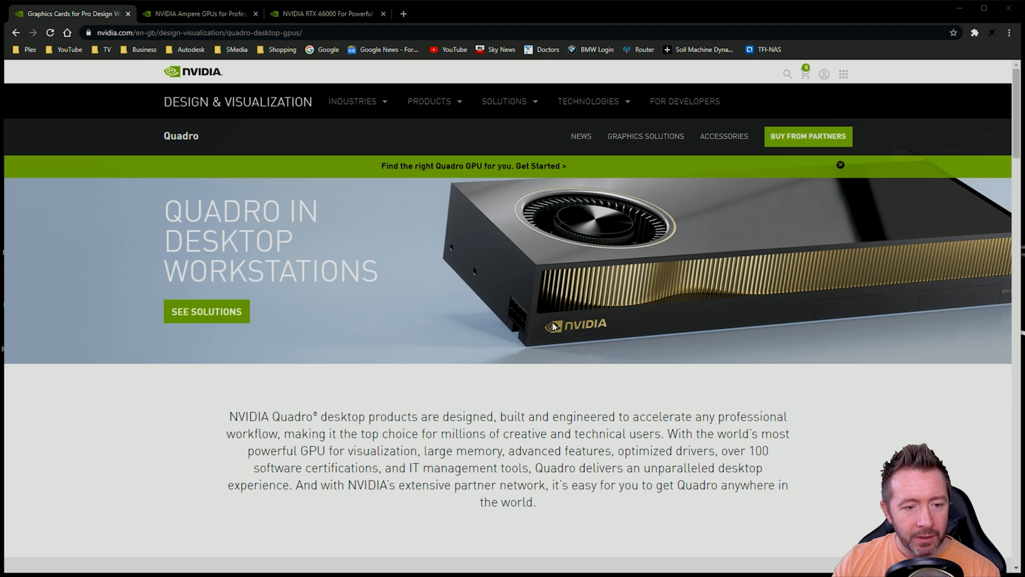
mouse_move(516, 286)
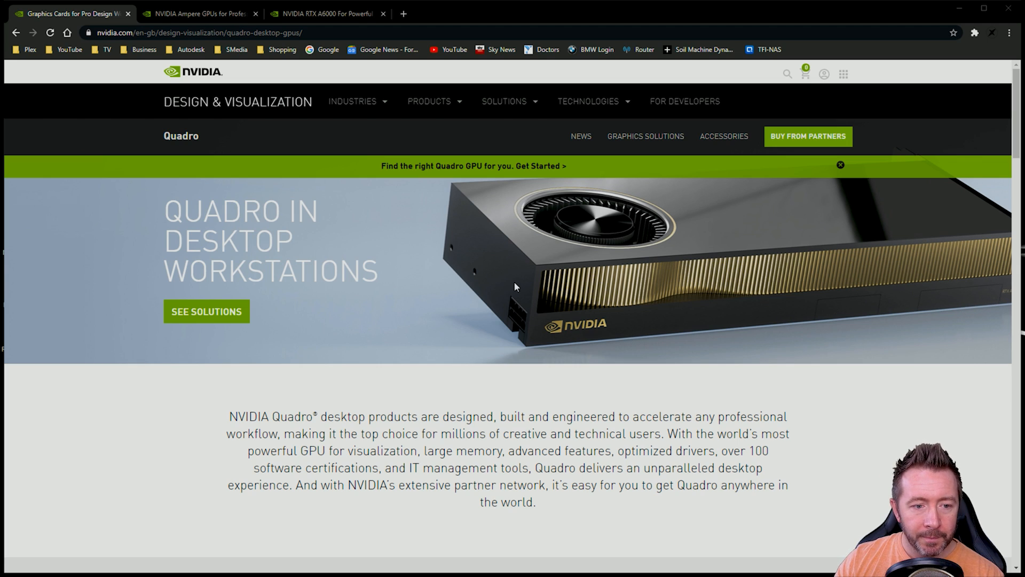
mouse_move(820, 332)
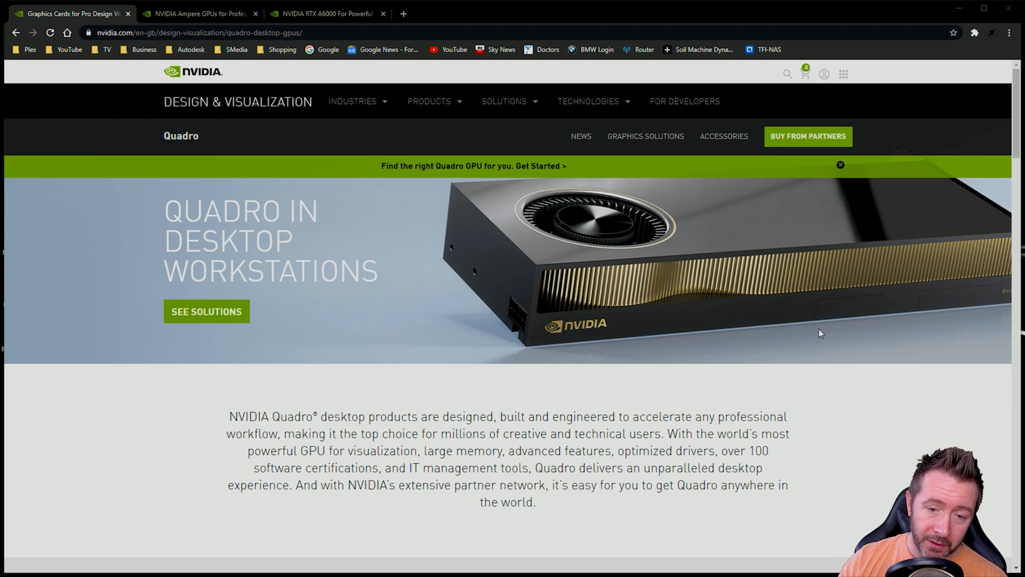
mouse_move(731, 323)
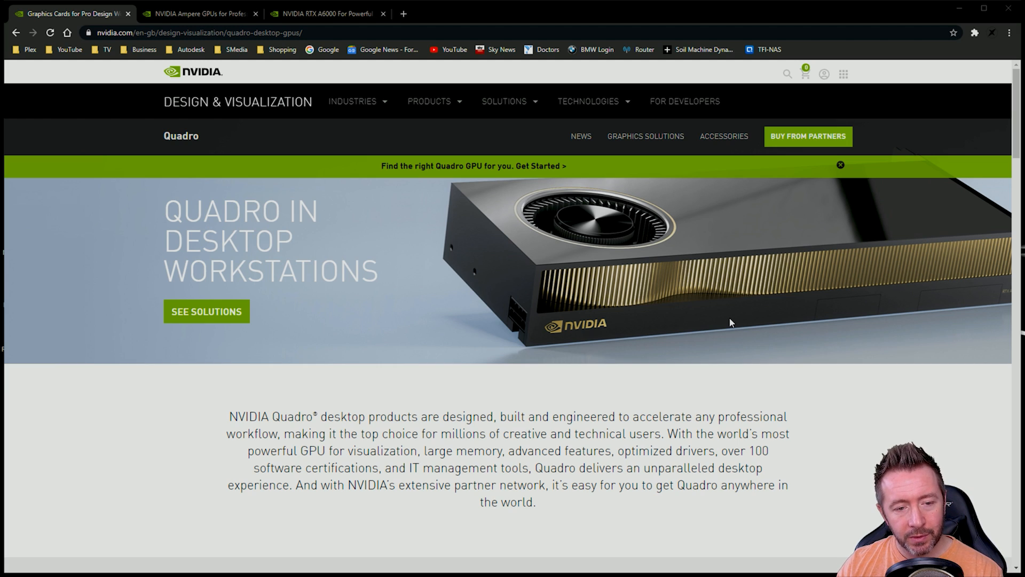
mouse_move(740, 314)
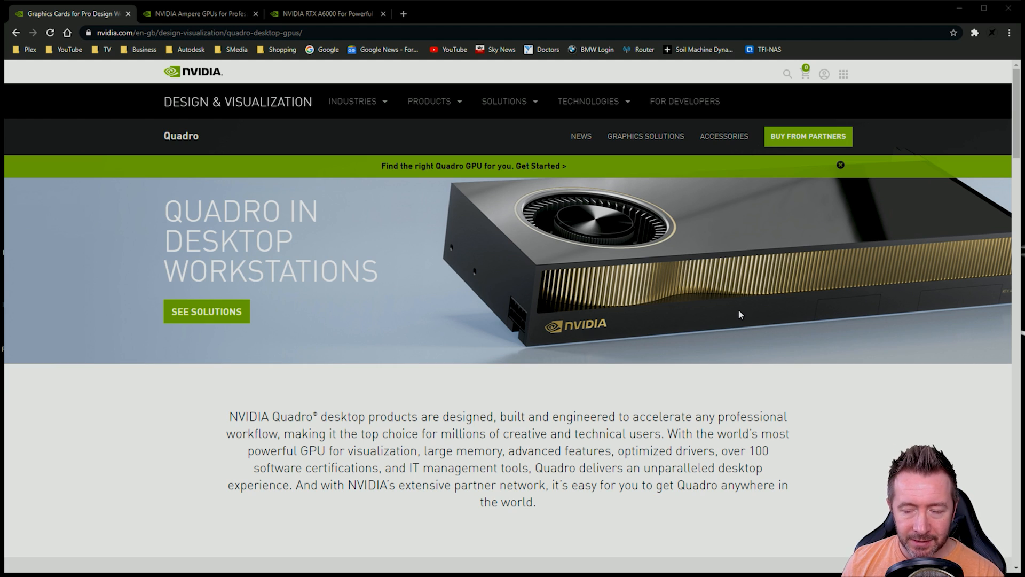
mouse_move(722, 225)
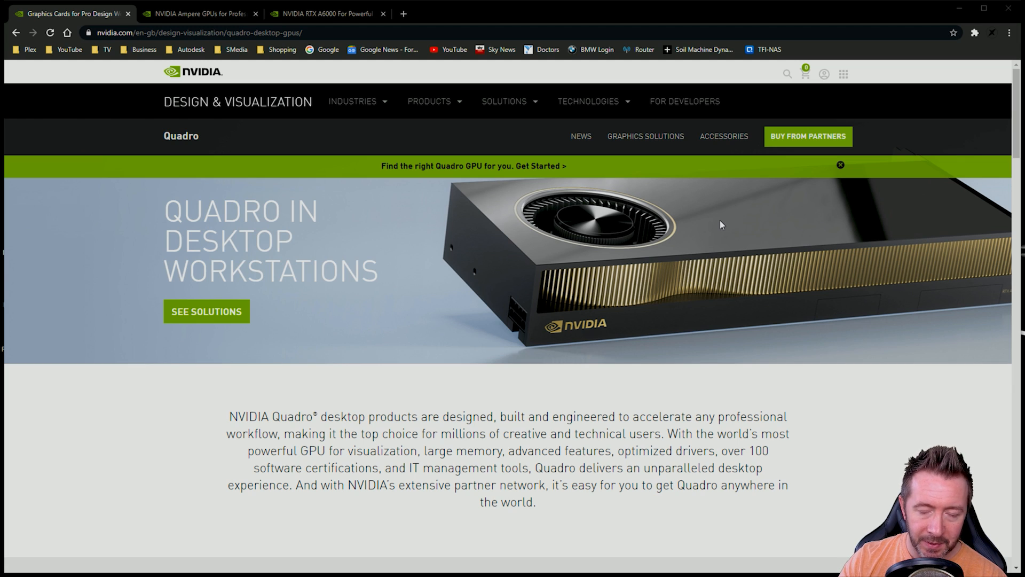
mouse_move(698, 206)
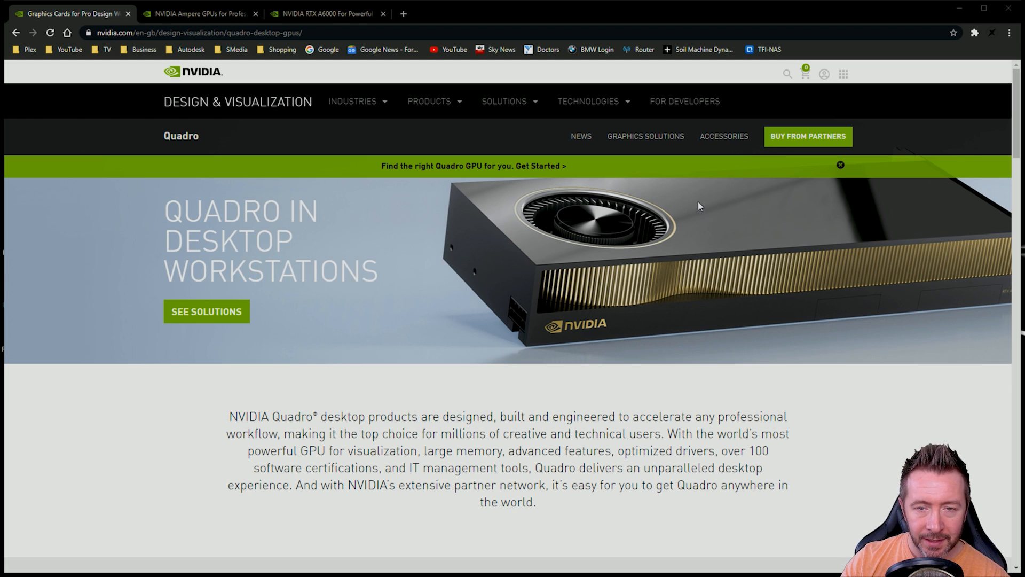
mouse_move(688, 263)
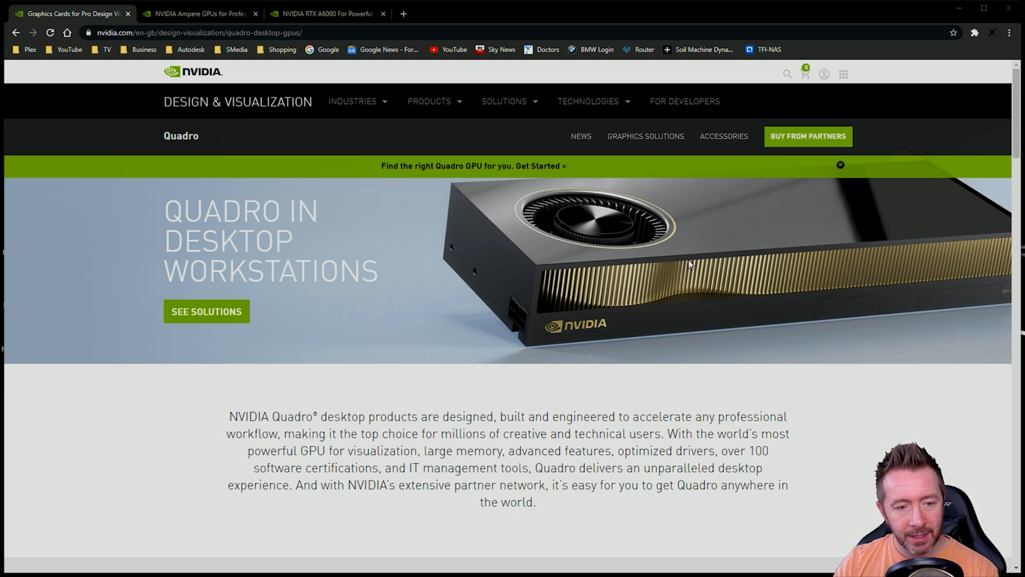
mouse_move(604, 223)
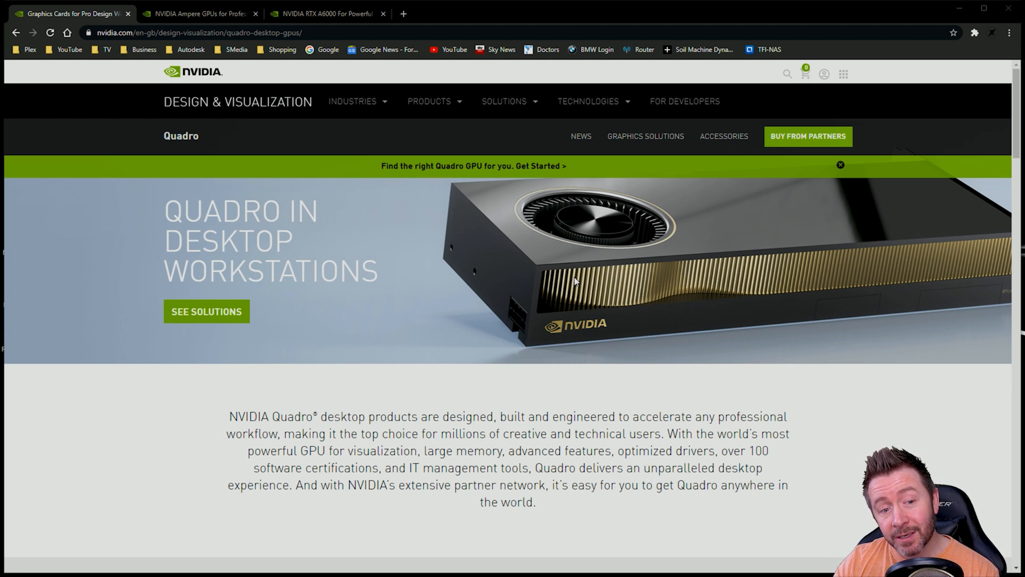
mouse_move(1006, 256)
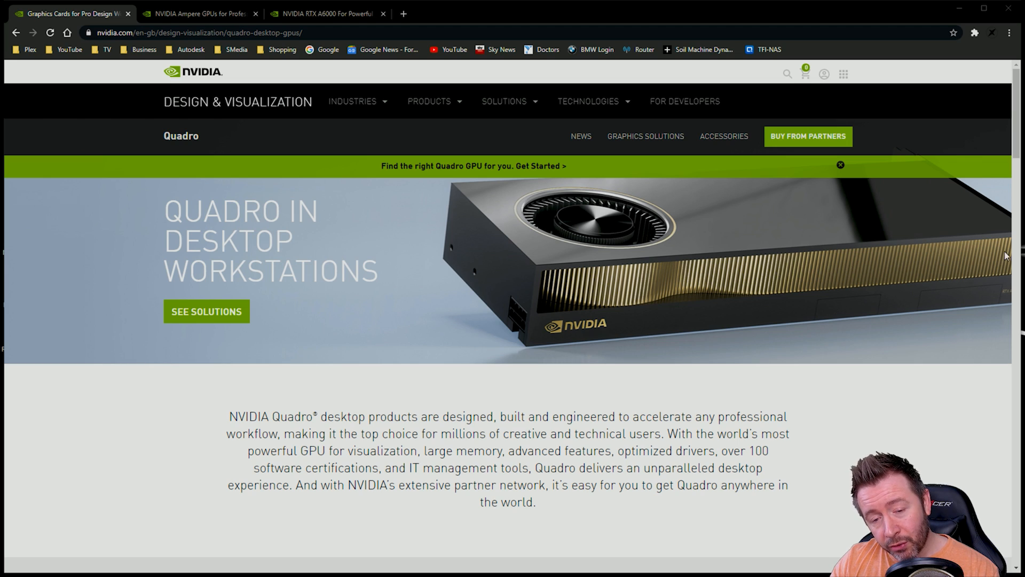
mouse_move(989, 213)
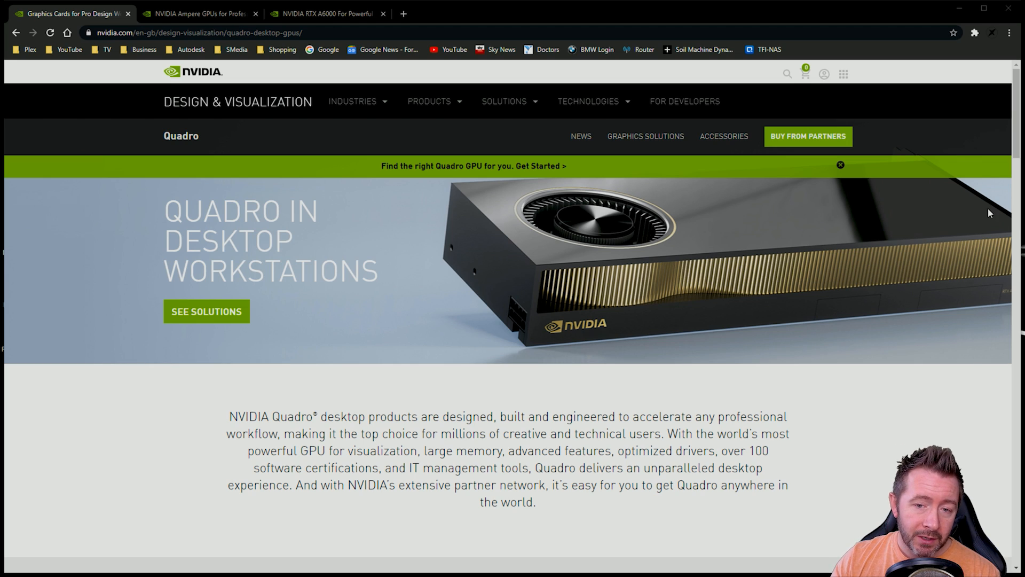
mouse_move(968, 198)
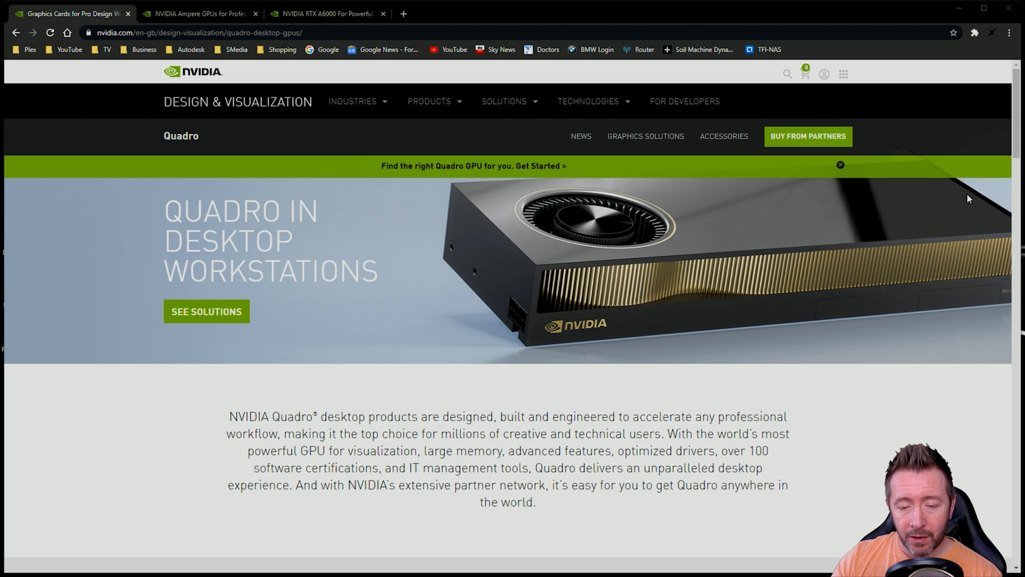
mouse_move(1017, 161)
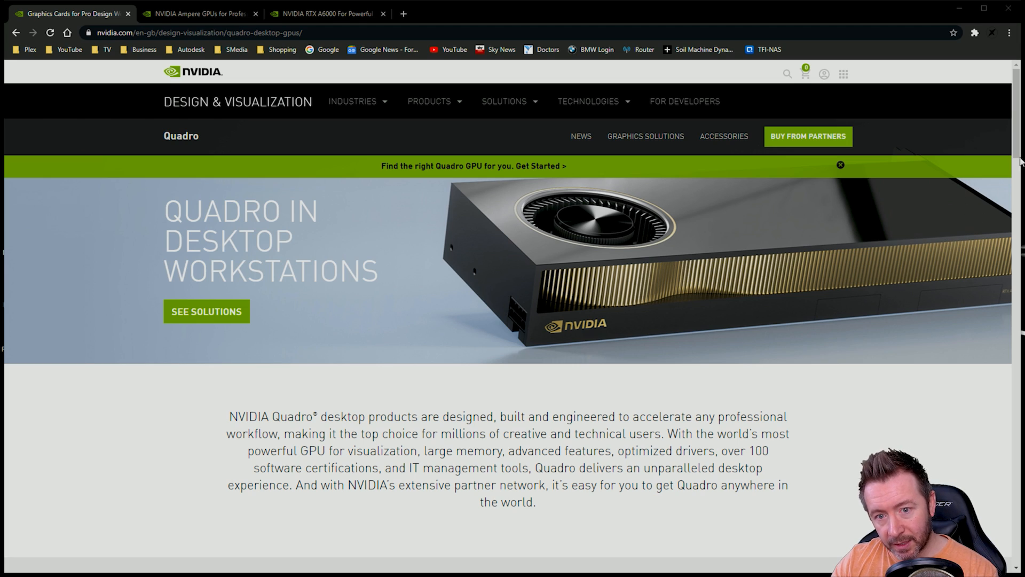
mouse_move(614, 330)
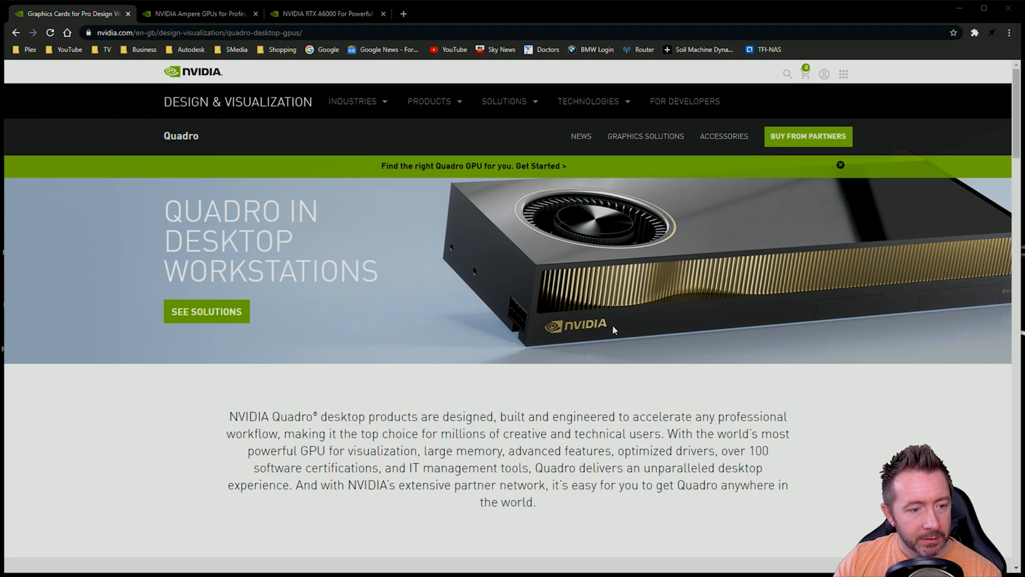
mouse_move(581, 263)
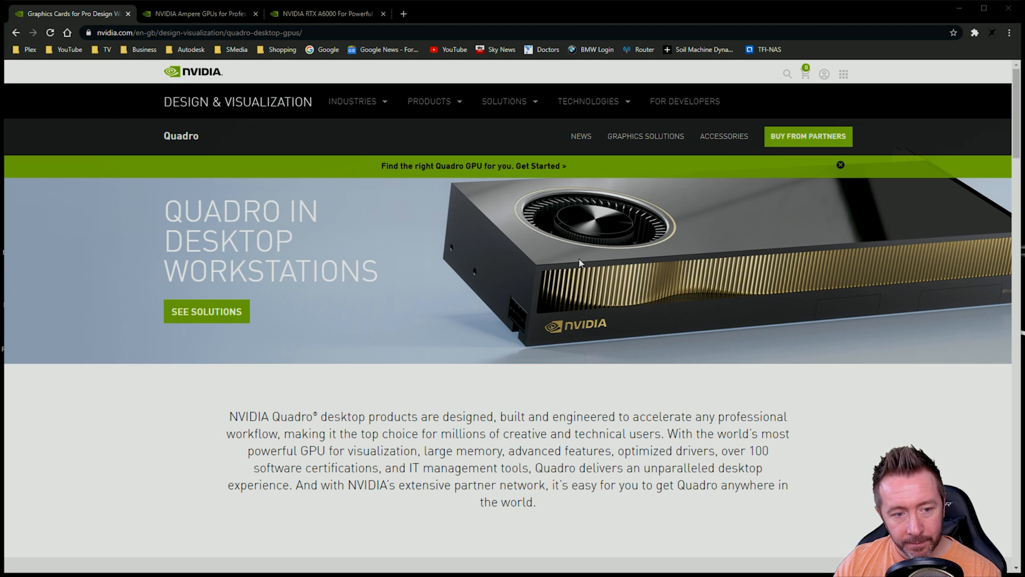
Step: Scroll down to Available Professional Graphics Solutions, showing RTX A6000 through Quadro RTX 4000
scroll("down", 3)
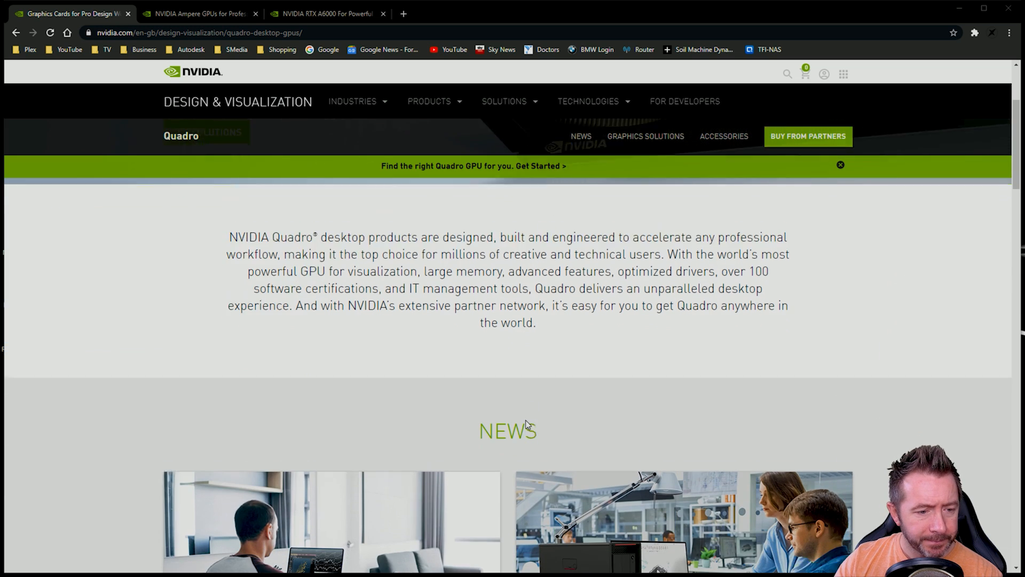
scroll("down", 3)
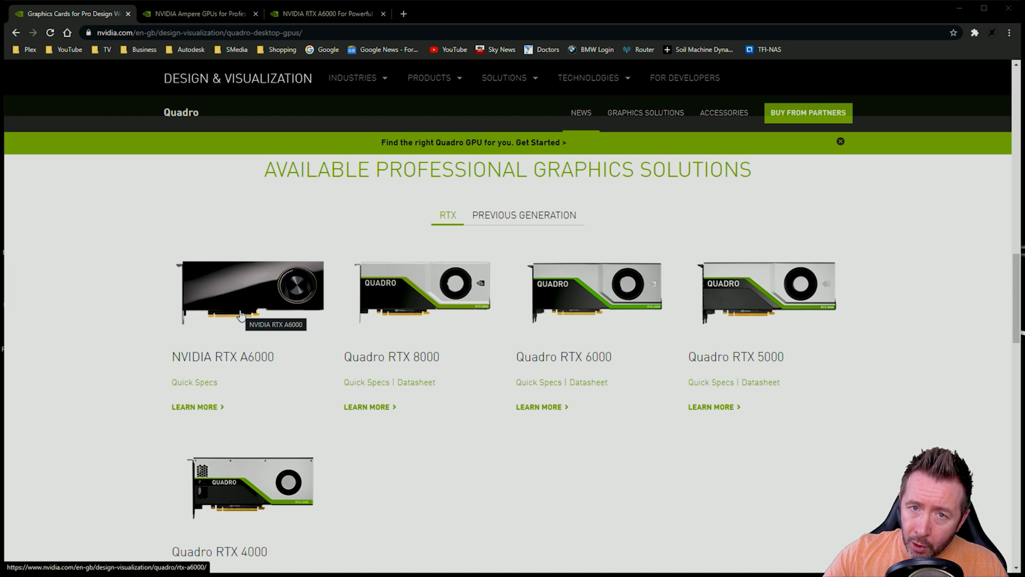
mouse_move(230, 391)
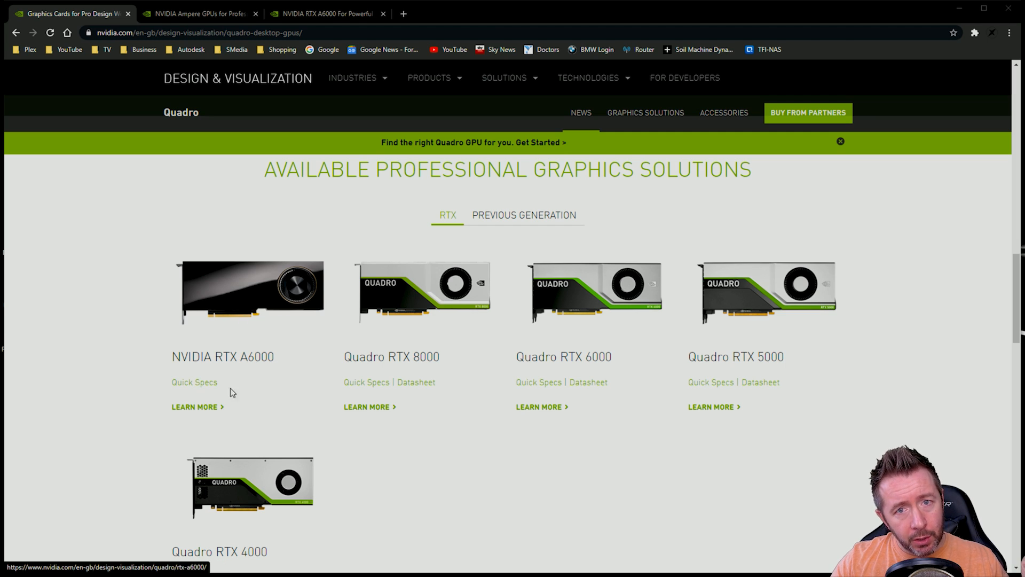
mouse_move(259, 369)
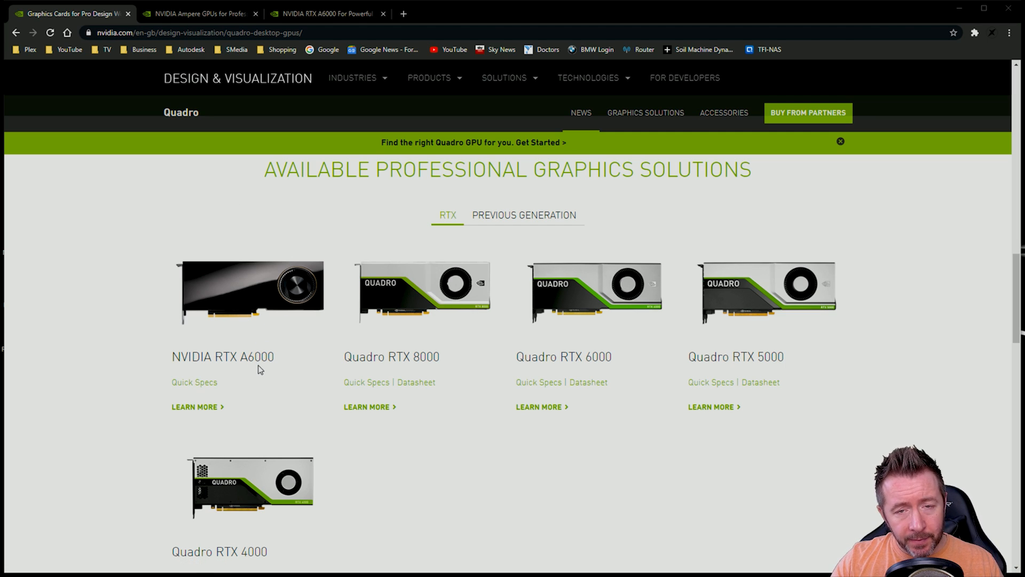
mouse_move(302, 385)
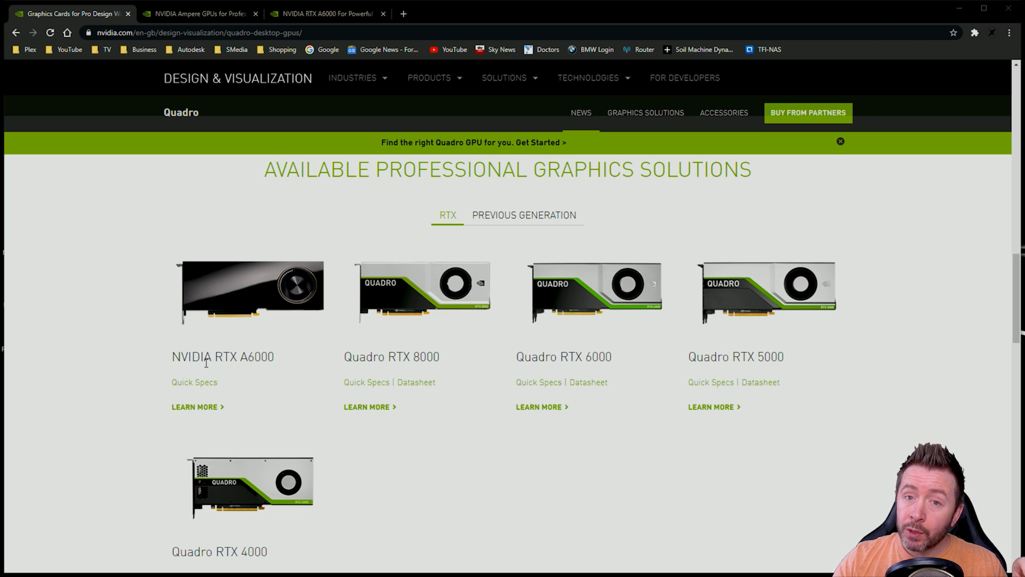
mouse_move(240, 372)
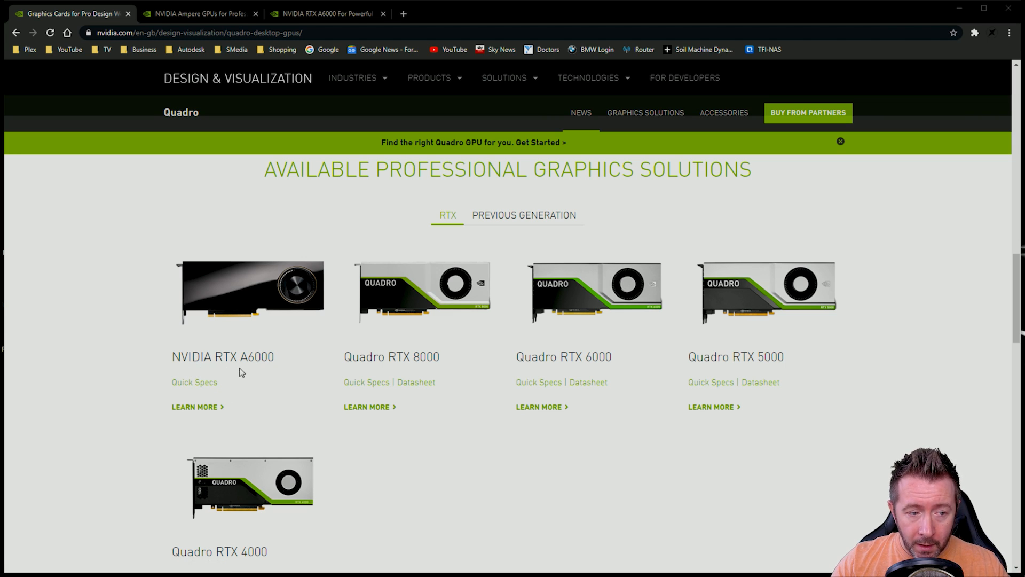
mouse_move(235, 396)
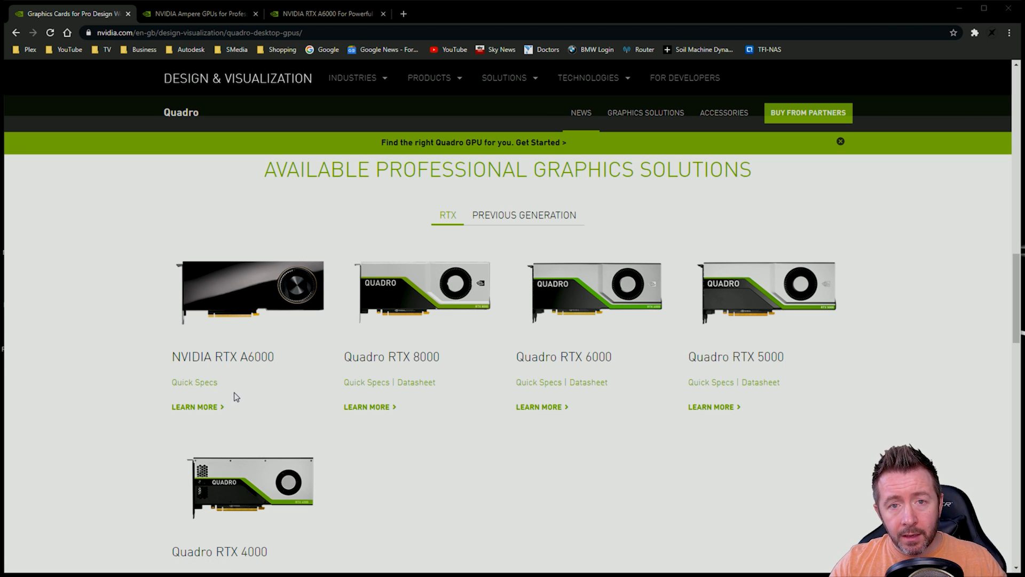
mouse_move(229, 419)
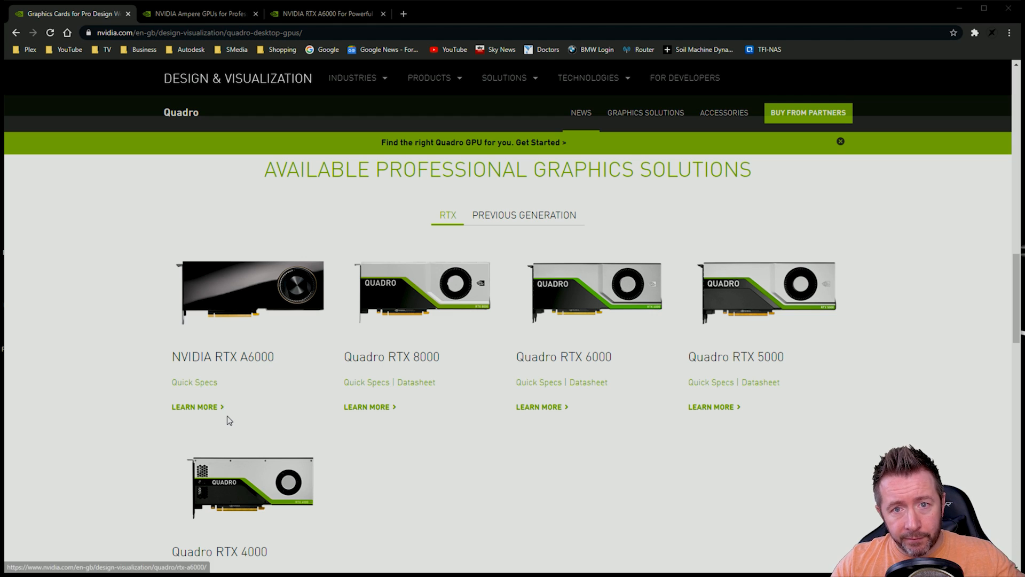
mouse_move(228, 431)
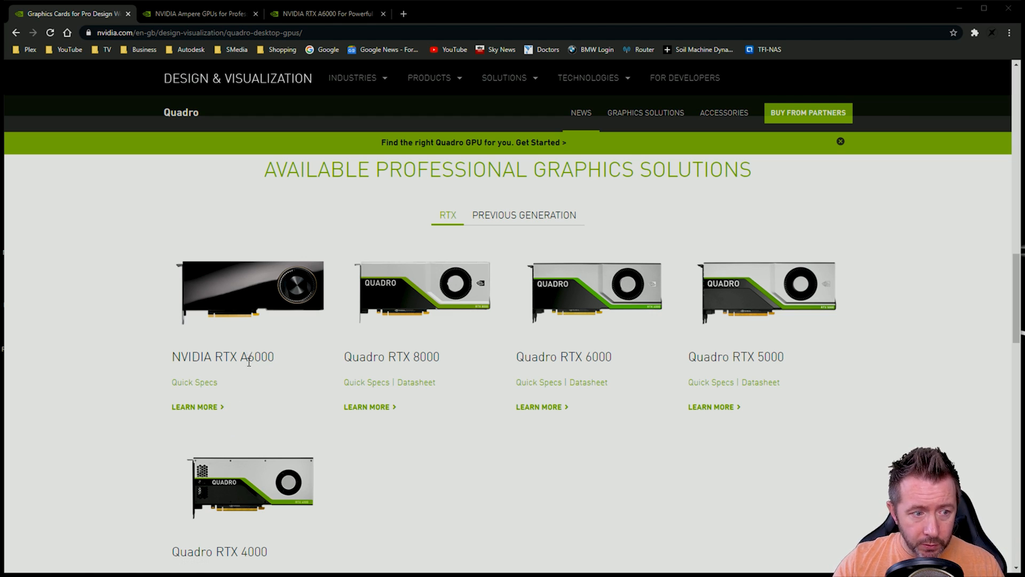
mouse_move(394, 439)
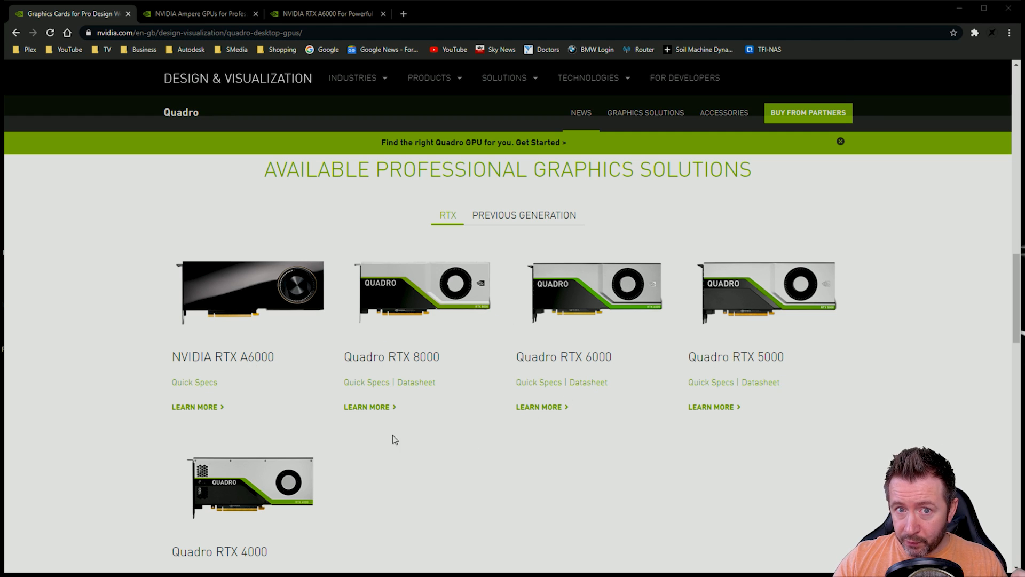
mouse_move(382, 385)
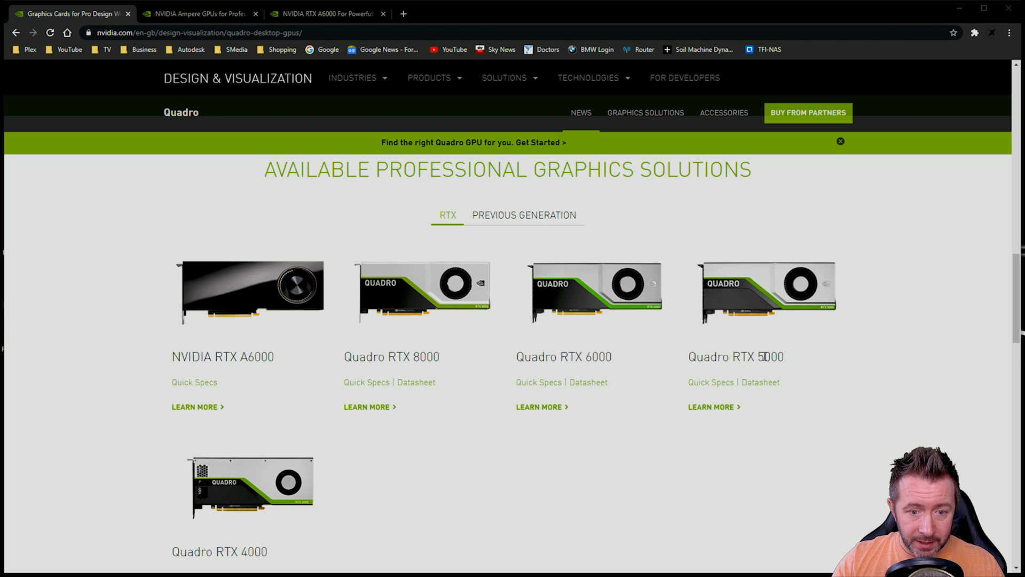
mouse_move(228, 567)
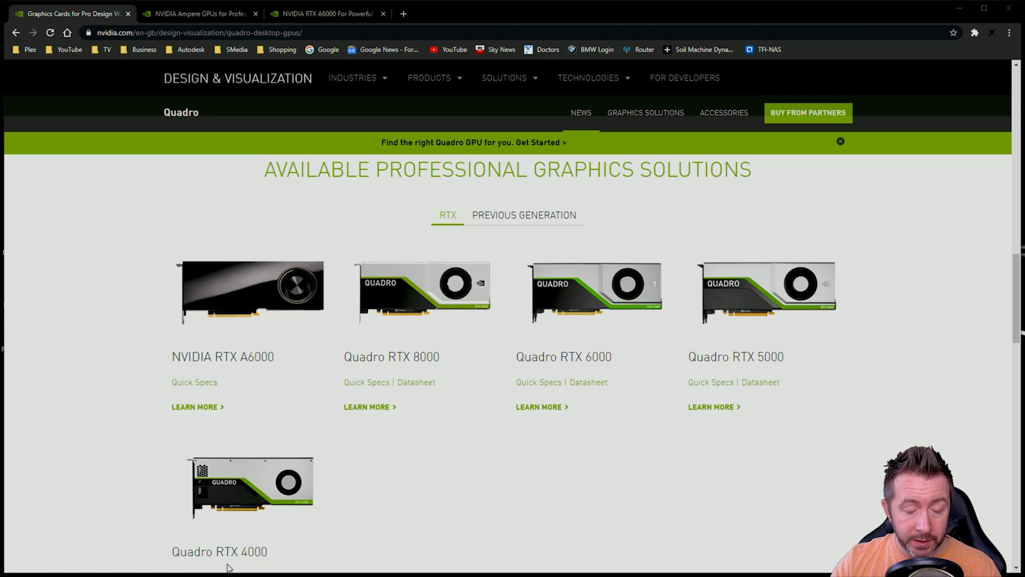
mouse_move(266, 451)
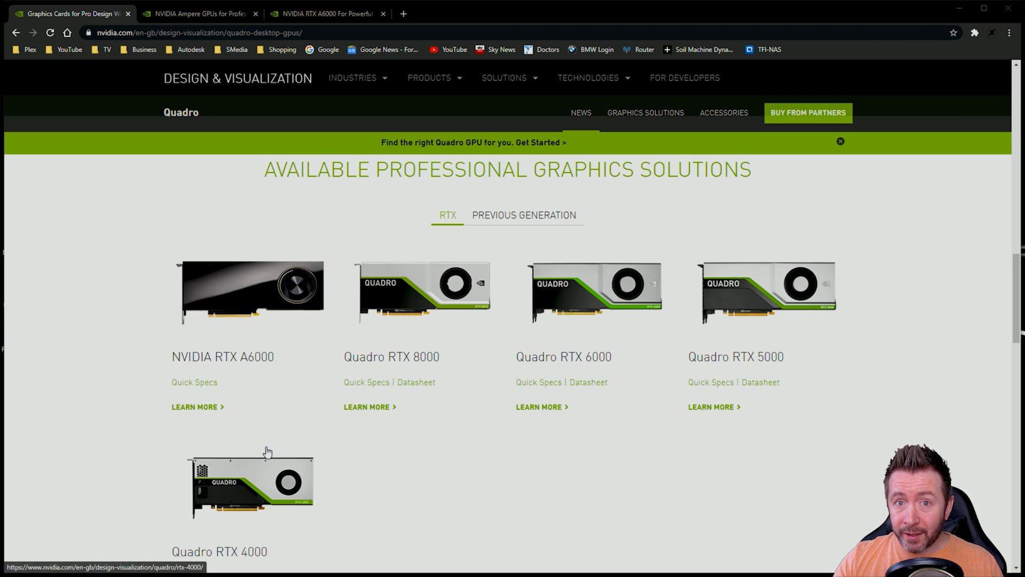
mouse_move(304, 353)
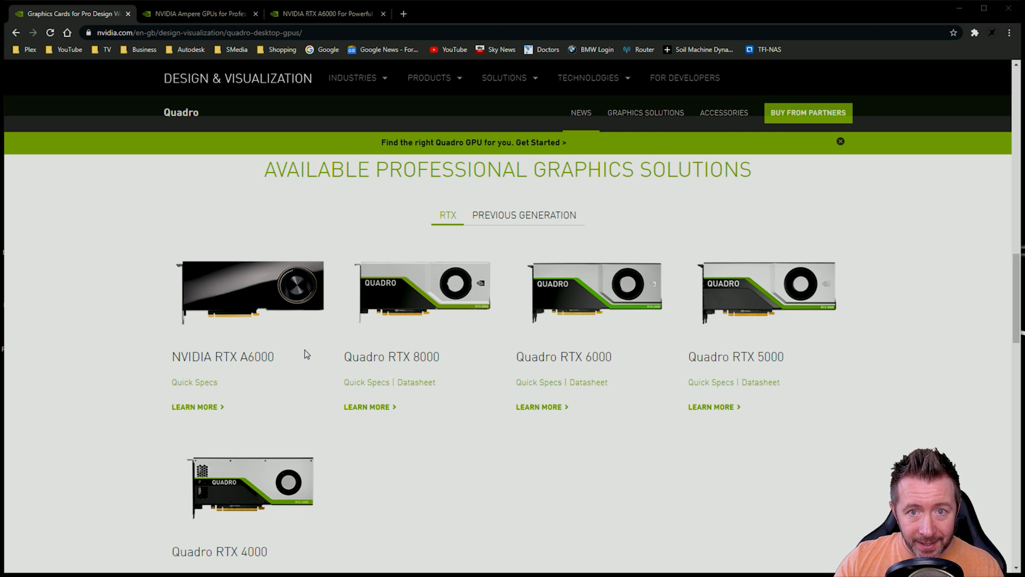
mouse_move(305, 384)
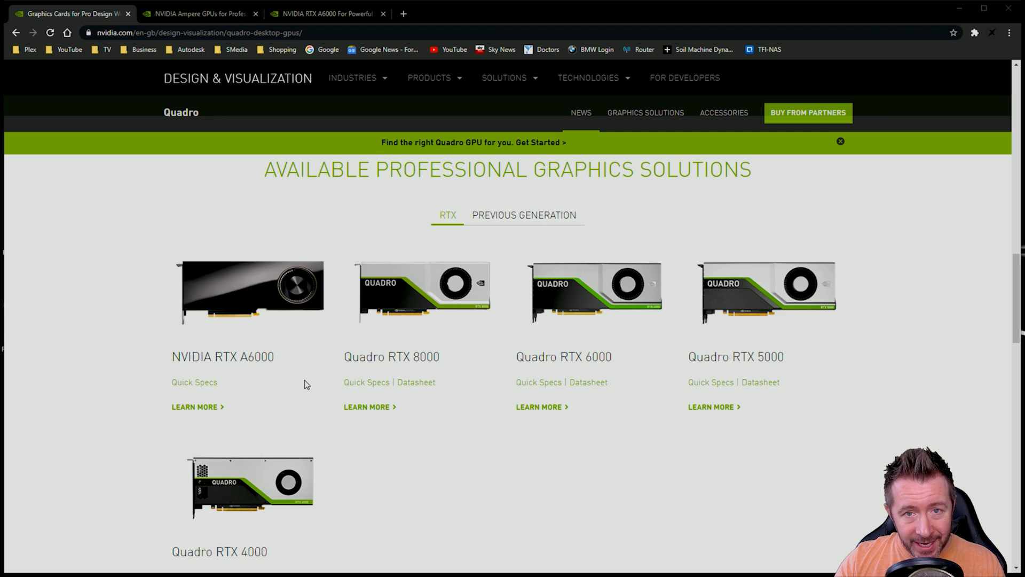
mouse_move(320, 431)
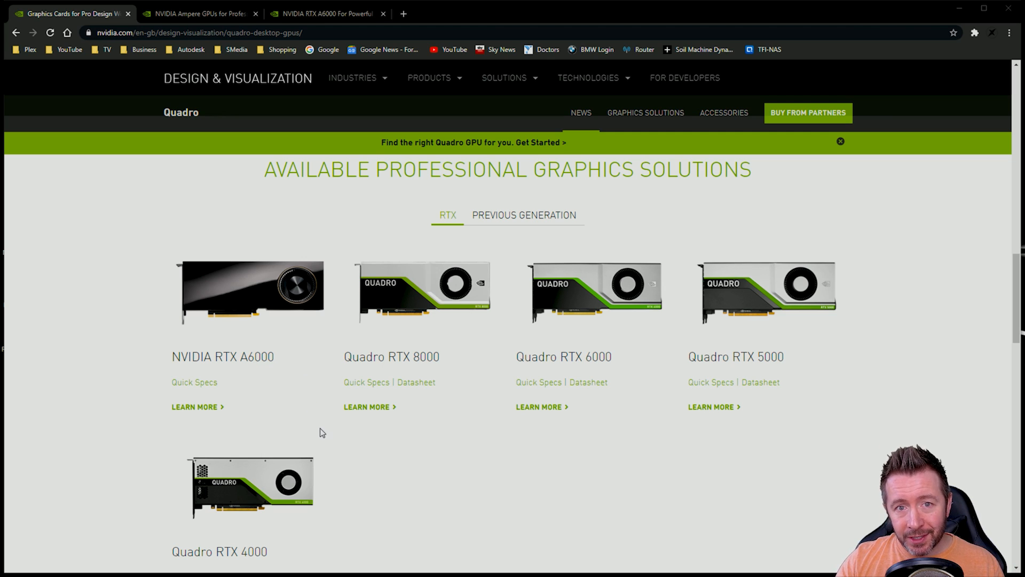
mouse_move(263, 358)
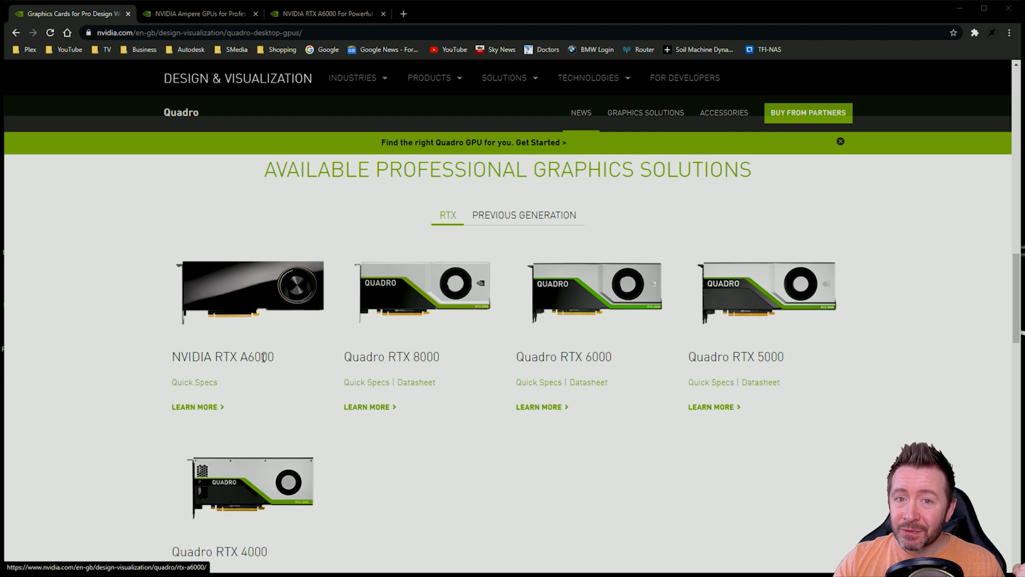
mouse_move(271, 369)
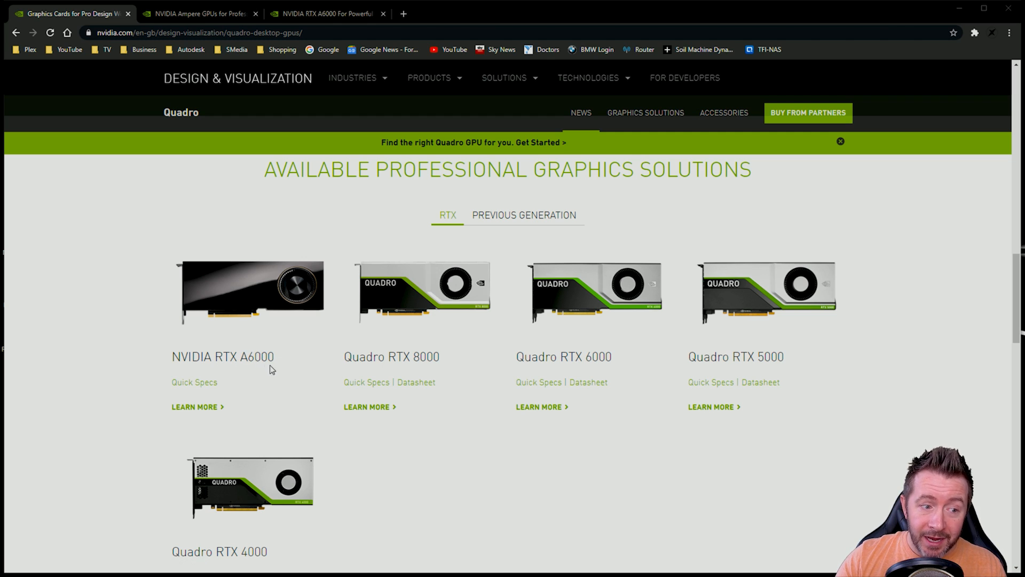
mouse_move(284, 417)
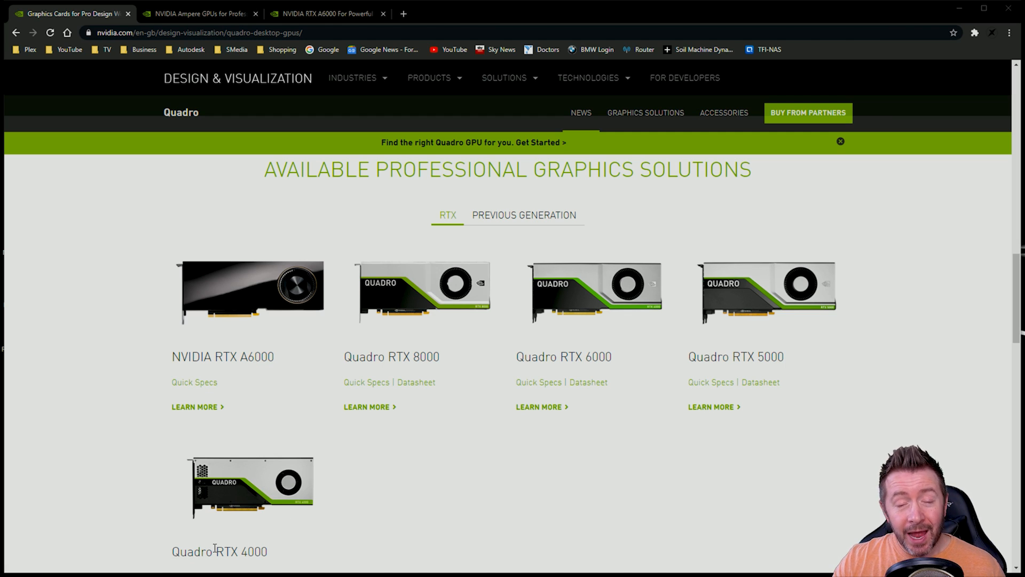
mouse_move(93, 476)
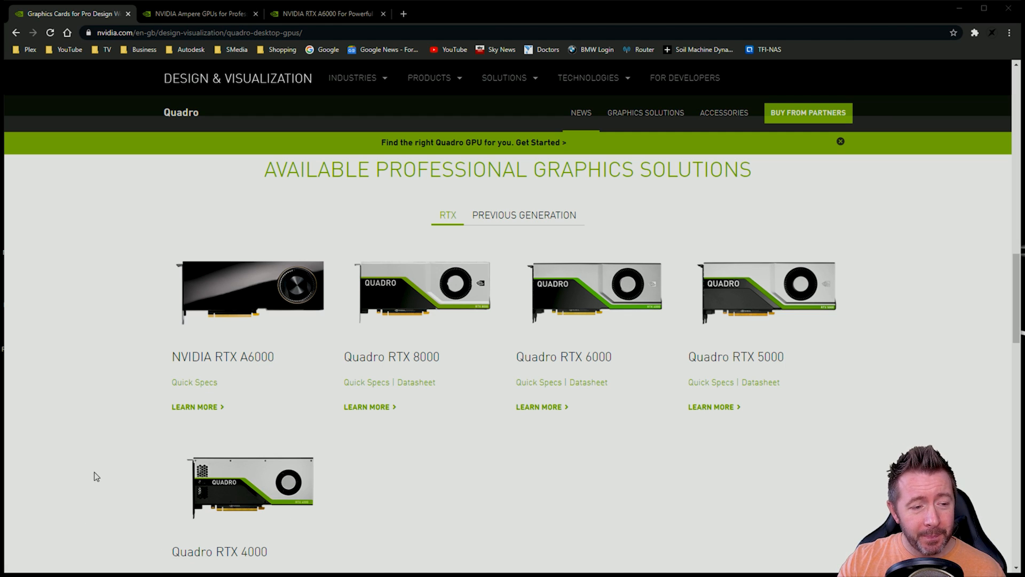
mouse_move(245, 369)
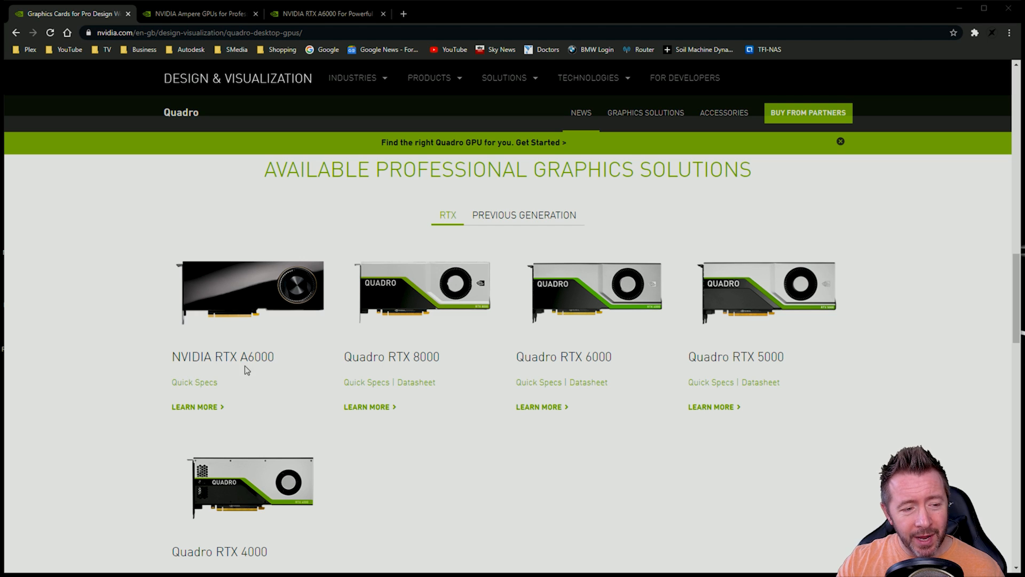
mouse_move(259, 397)
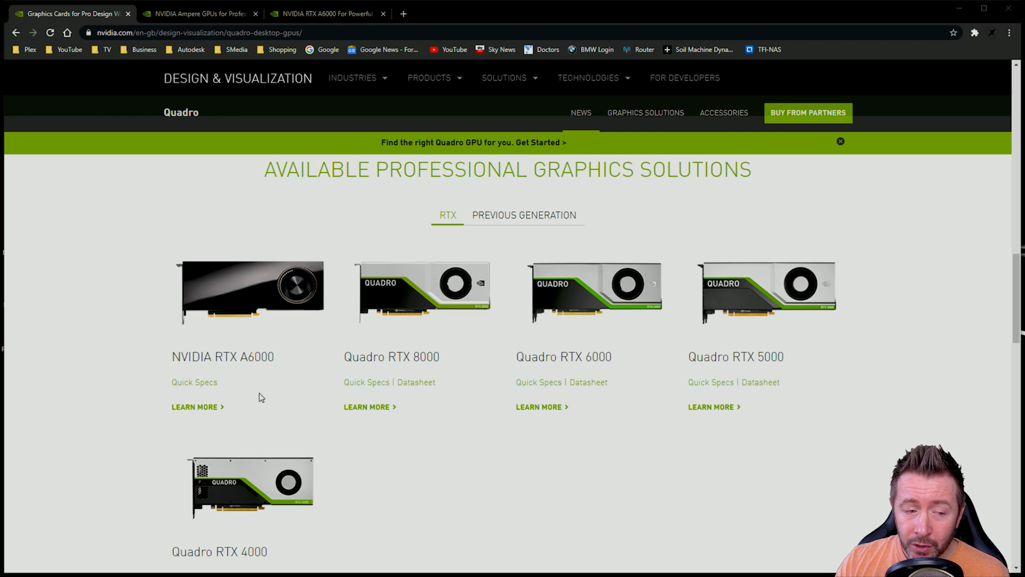
mouse_move(253, 400)
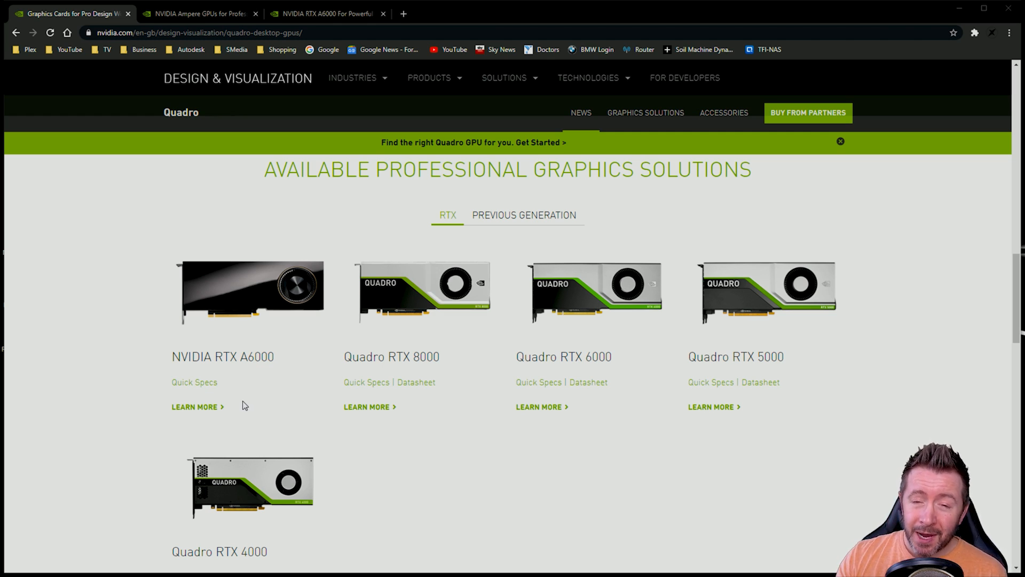
mouse_move(251, 445)
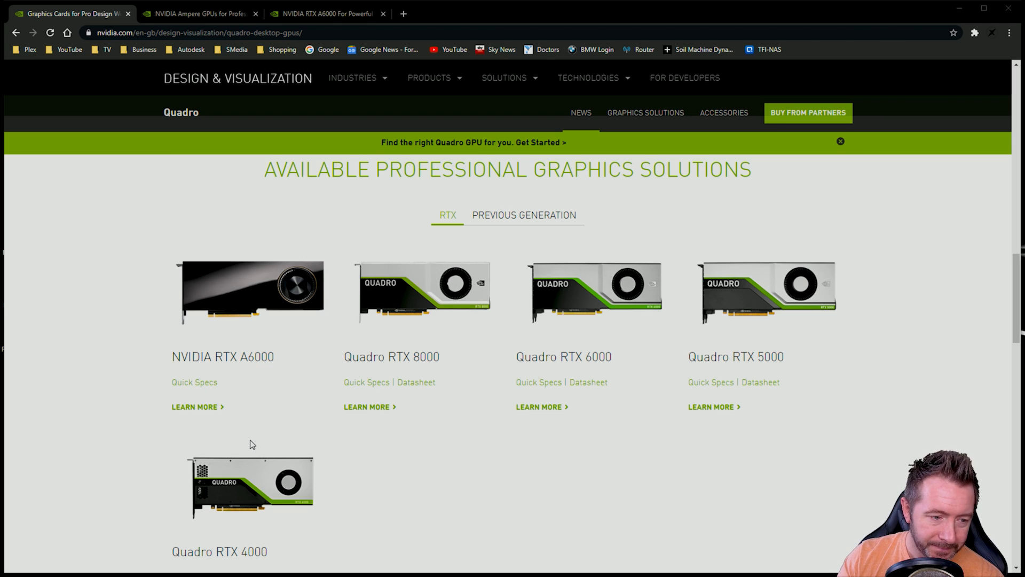
mouse_move(254, 373)
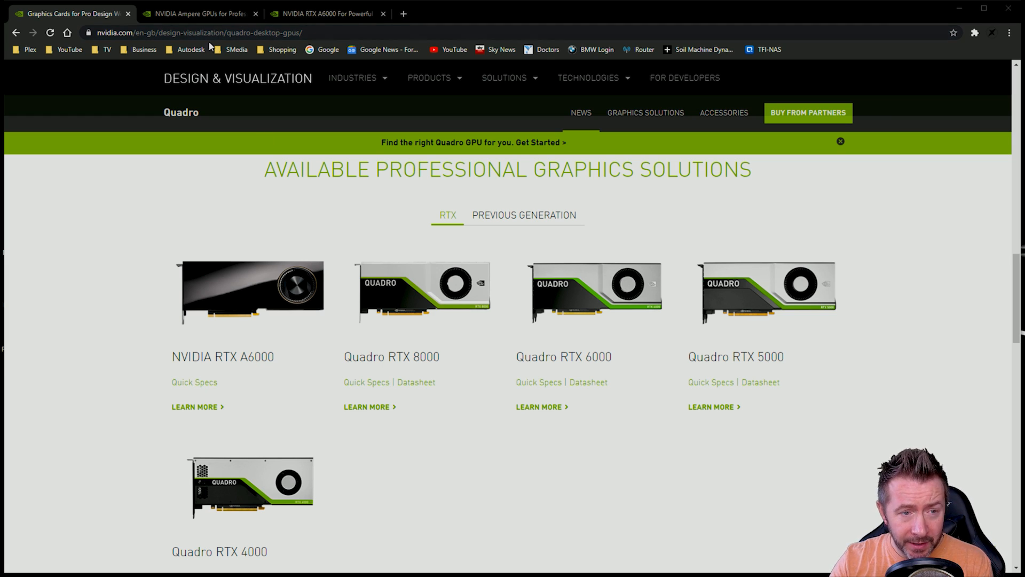
left_click(200, 12)
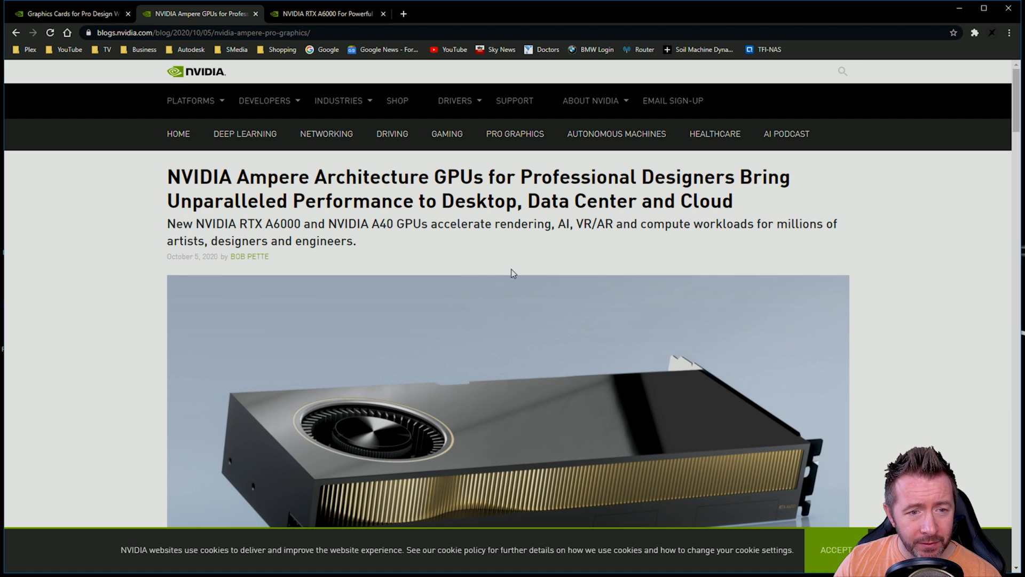
mouse_move(226, 230)
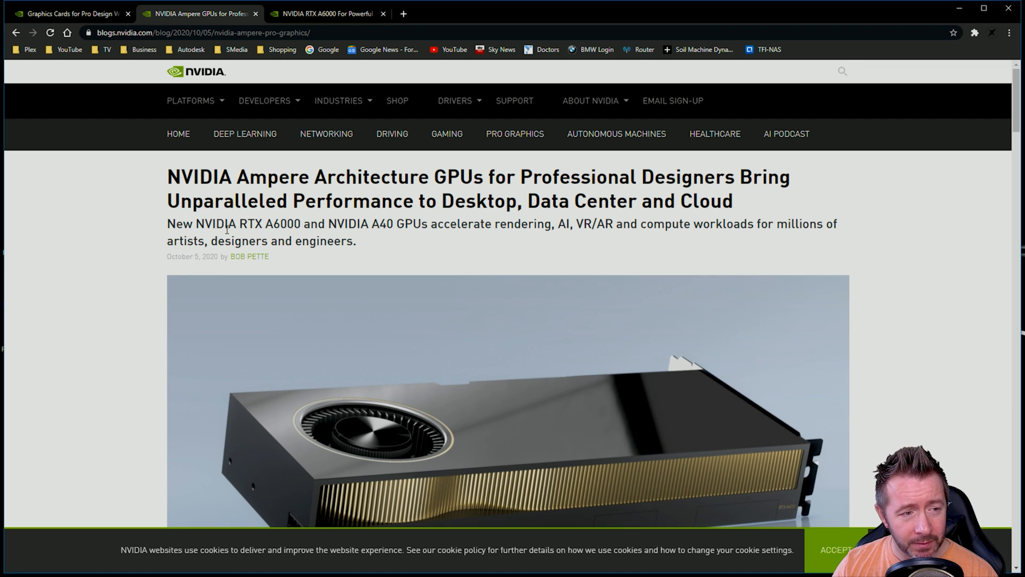
double_click(203, 223)
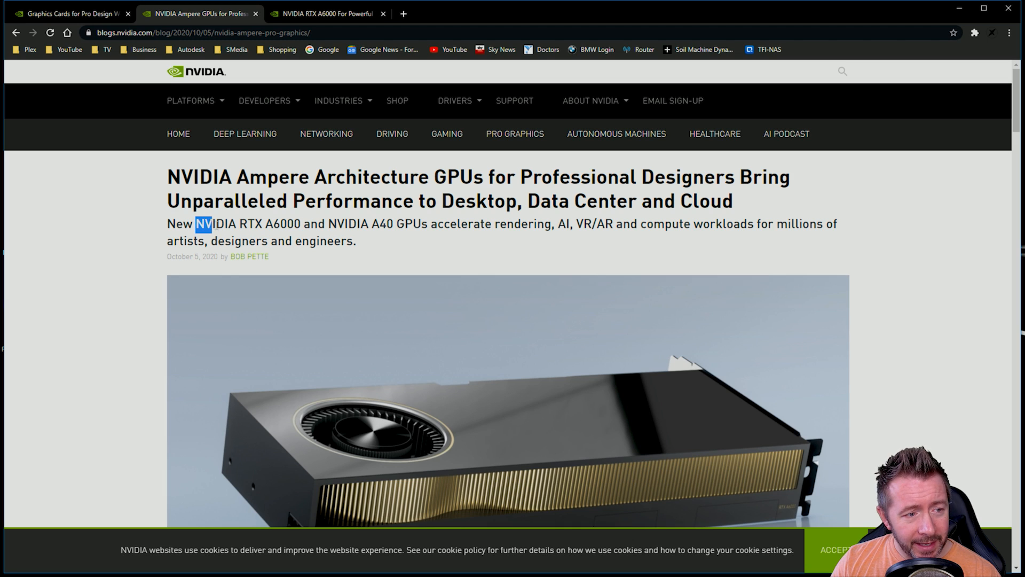
left_click_drag(203, 224, 396, 224)
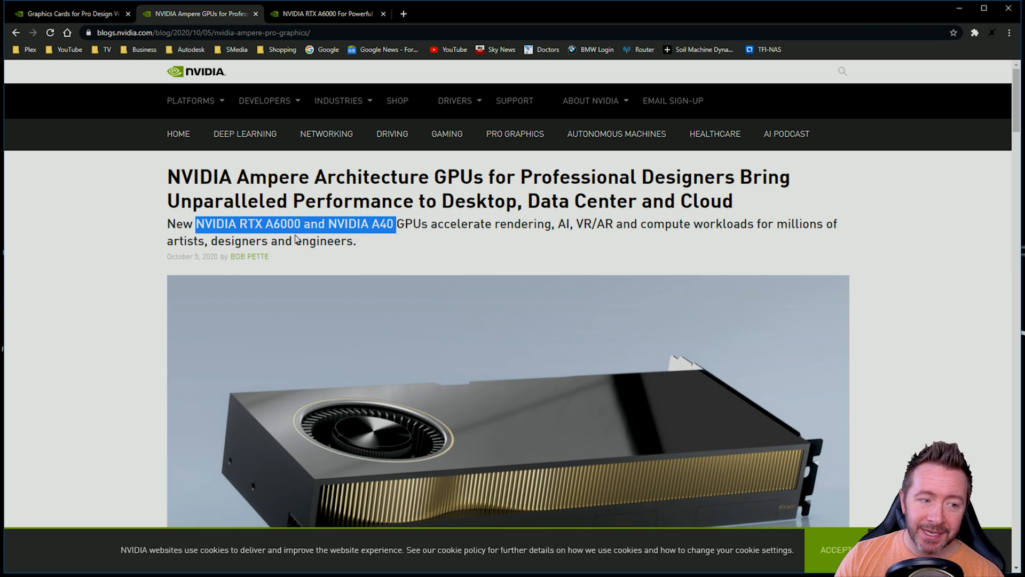
left_click(468, 224)
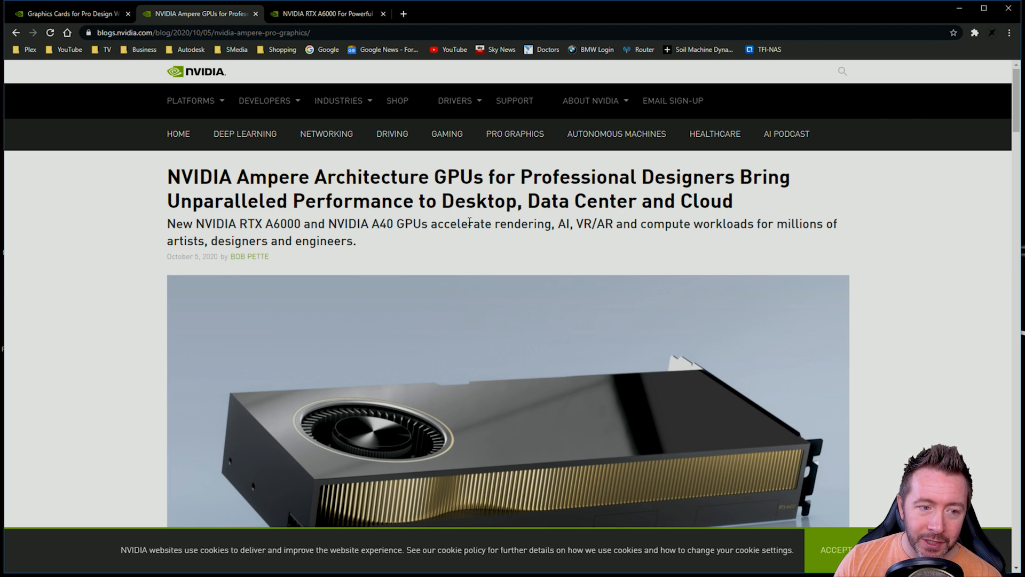
mouse_move(520, 240)
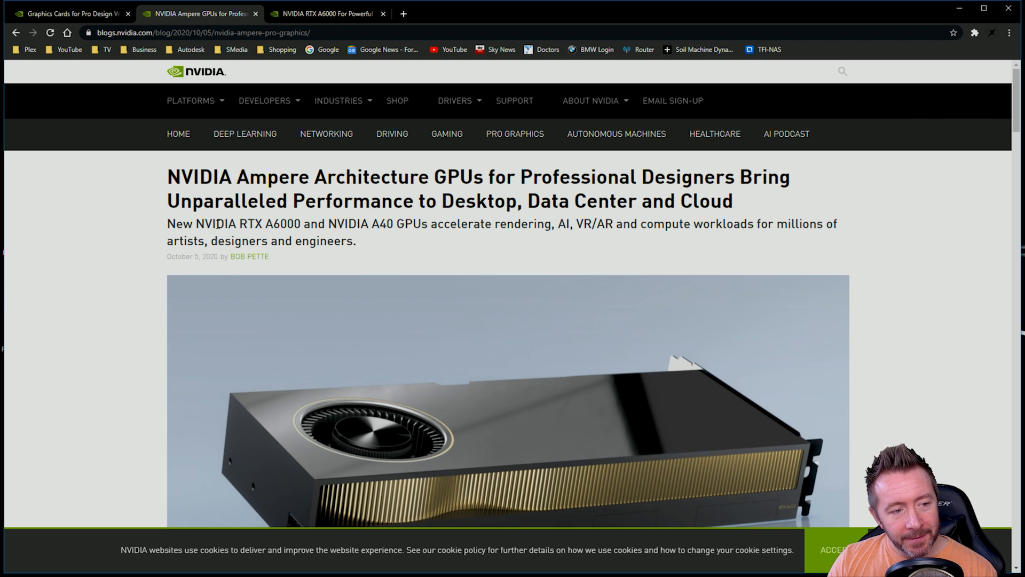
double_click(249, 224)
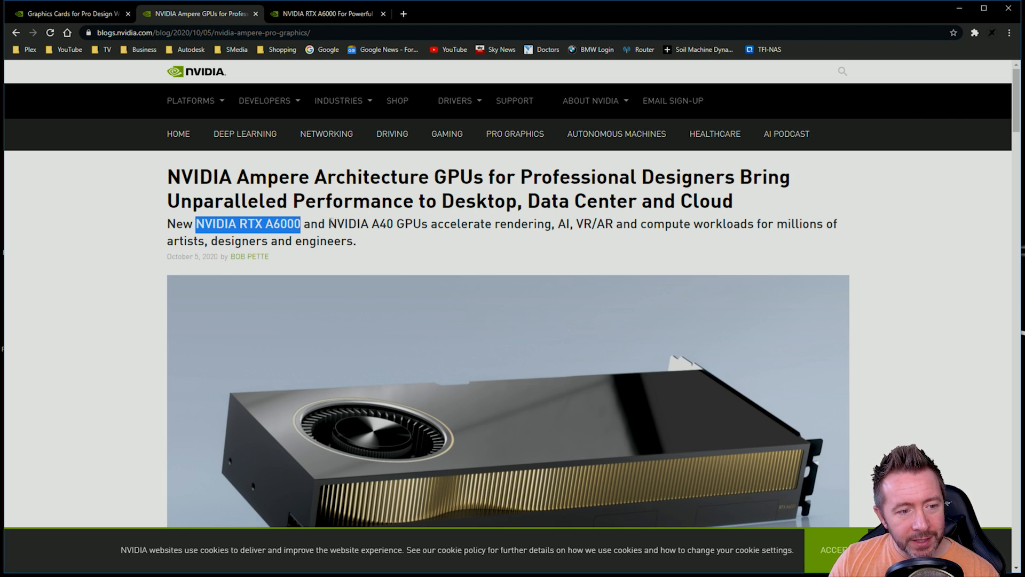
left_click(392, 223)
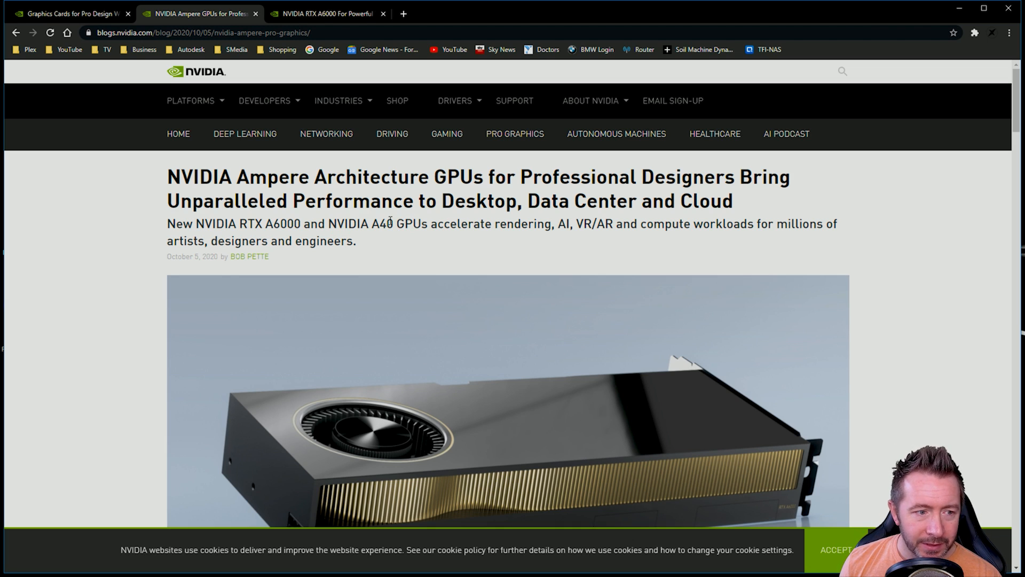
left_click_drag(395, 223, 257, 241)
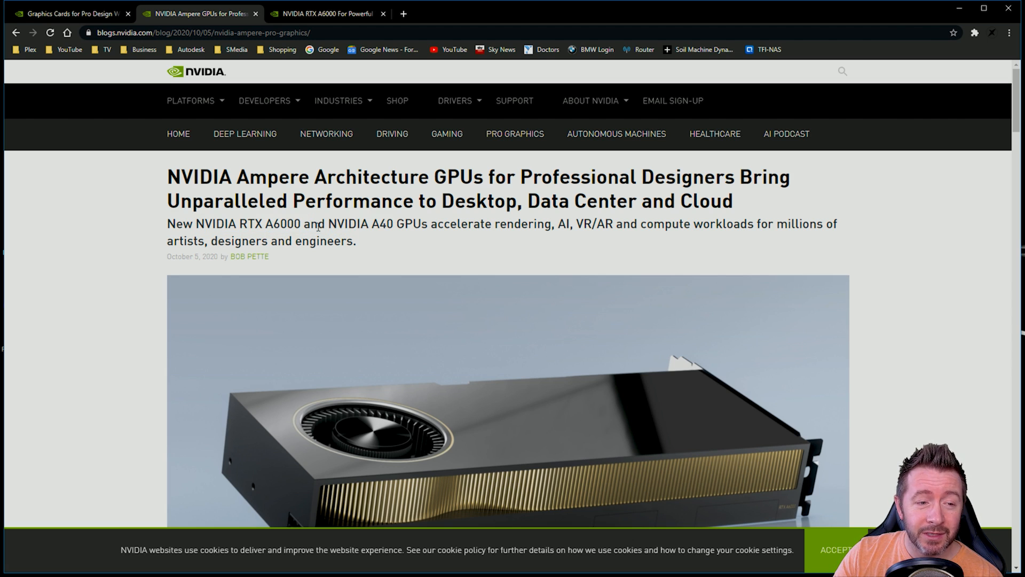
double_click(358, 224)
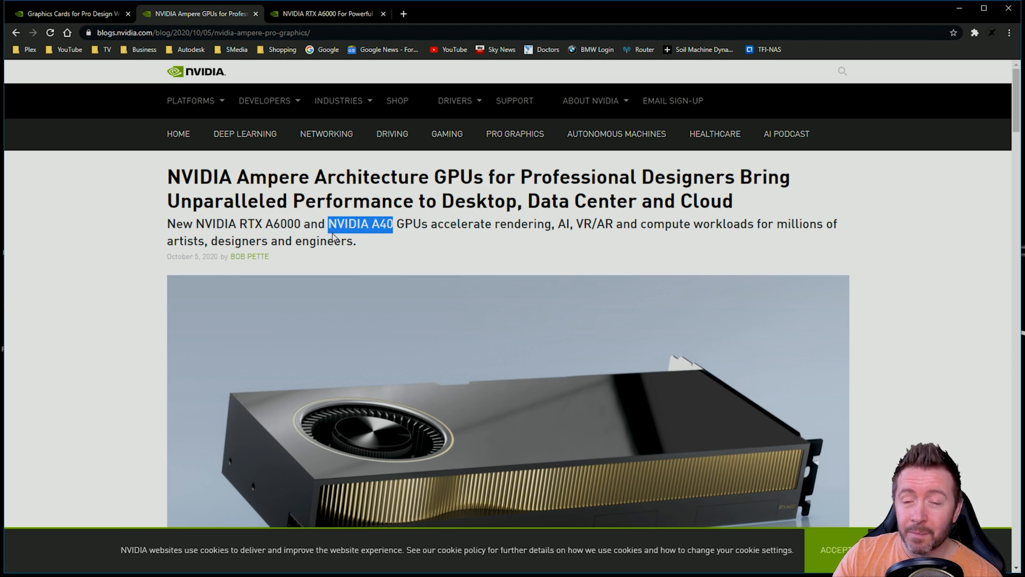
left_click(254, 230)
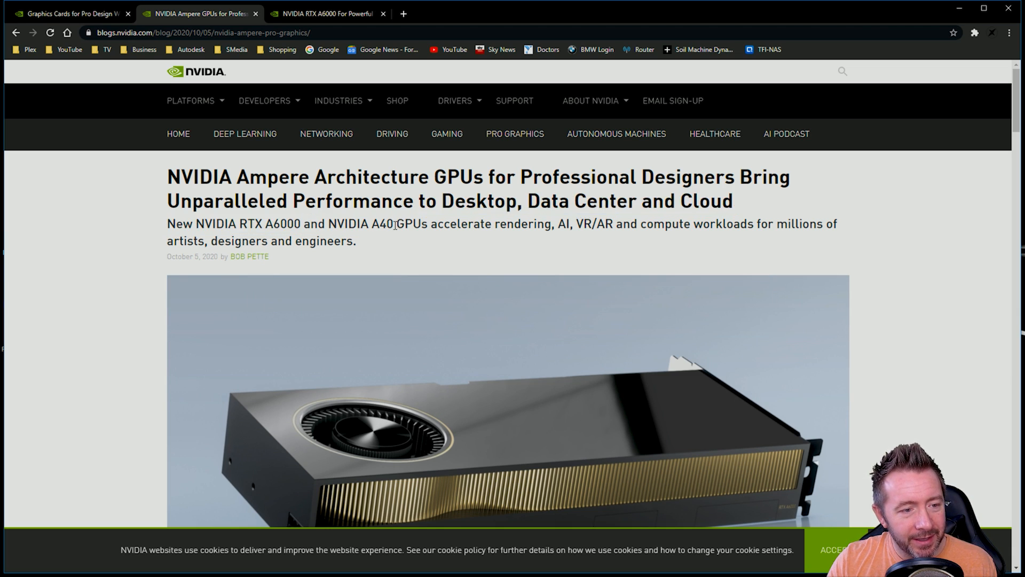
left_click_drag(196, 223, 395, 224)
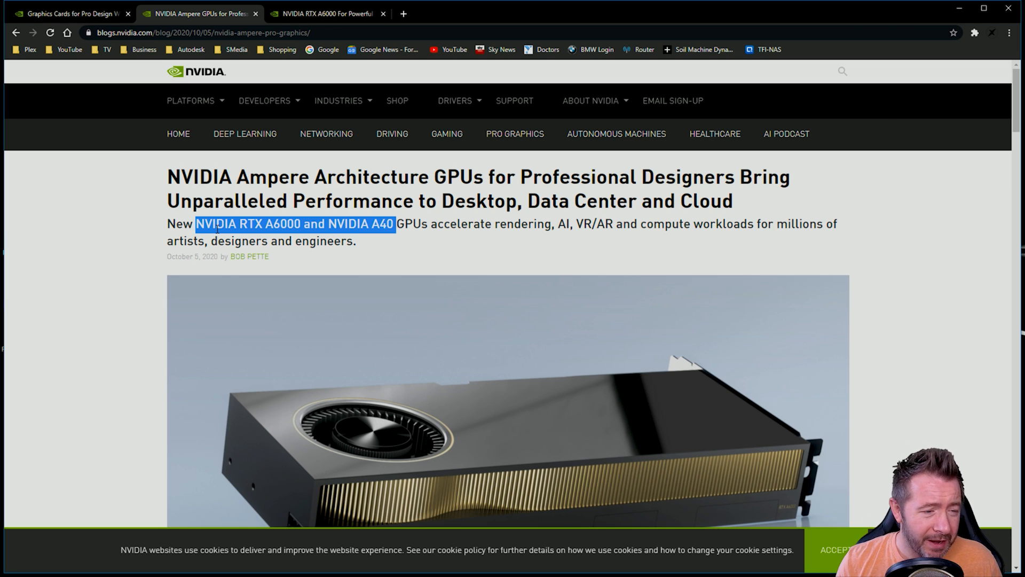
mouse_move(286, 274)
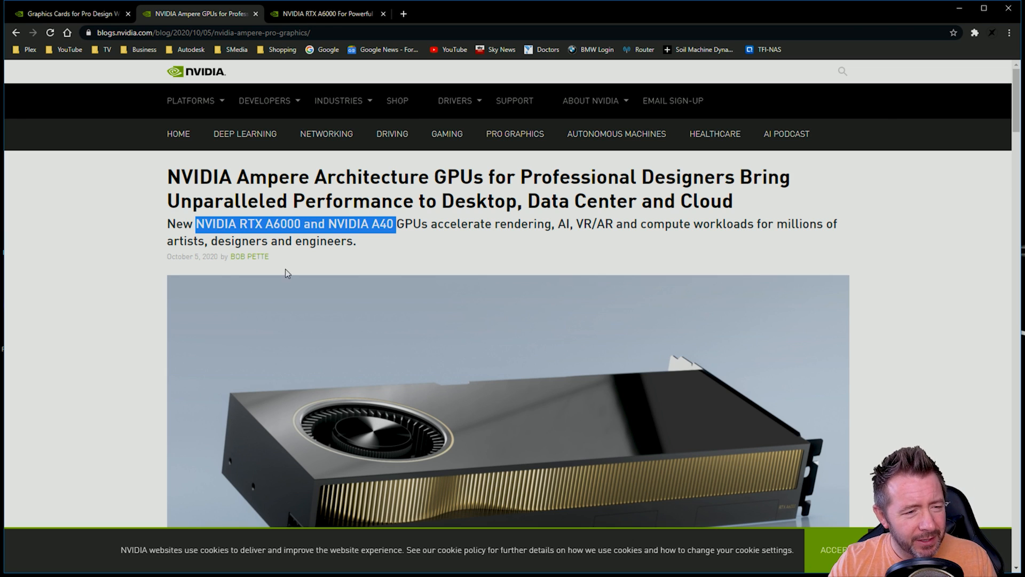
double_click(251, 224)
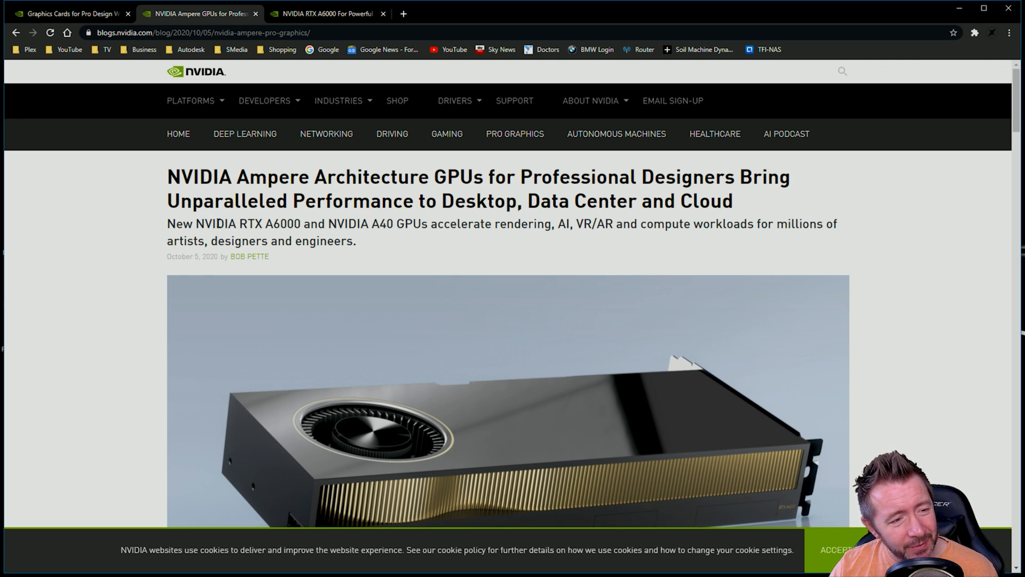
Step: Switch to the 'NVIDIA RTX A6000 For Powerful' tab showing the product page
left_click_drag(204, 224, 358, 224)
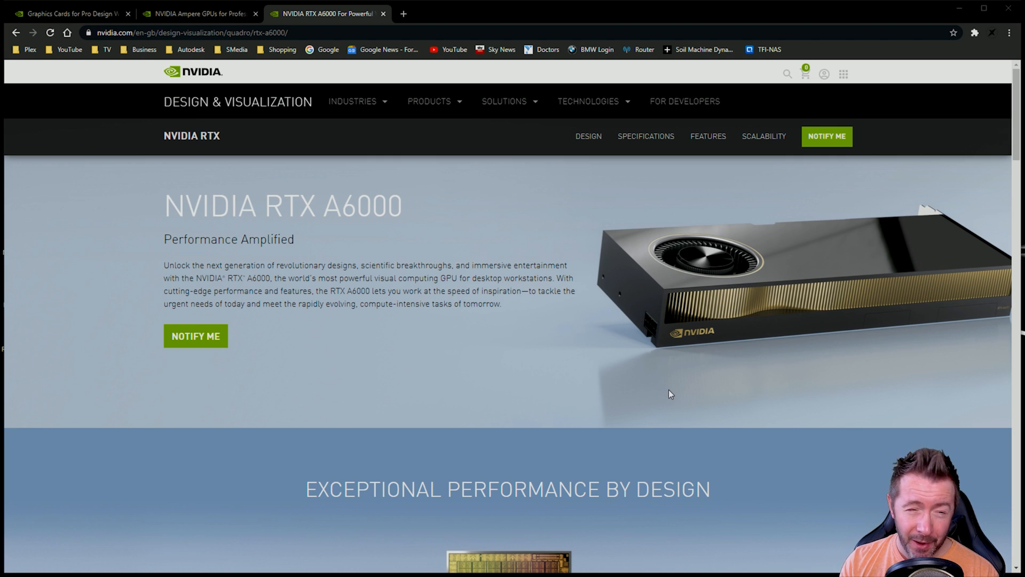
Step: Scroll to the RTX A6000 features and highlight the '96 GB' NVLink-scalable memory figure
scroll("down", 3)
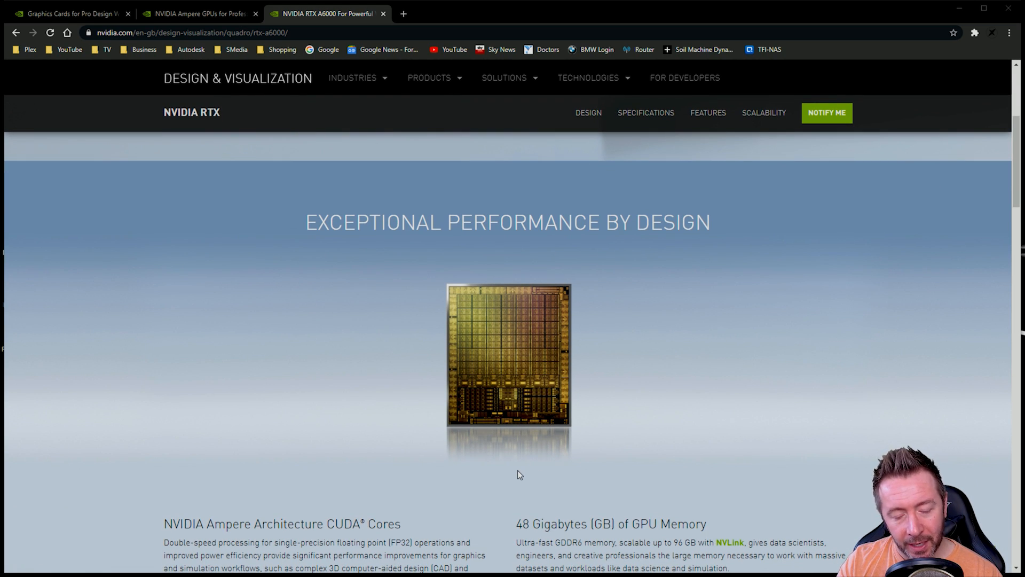
scroll("down", 3)
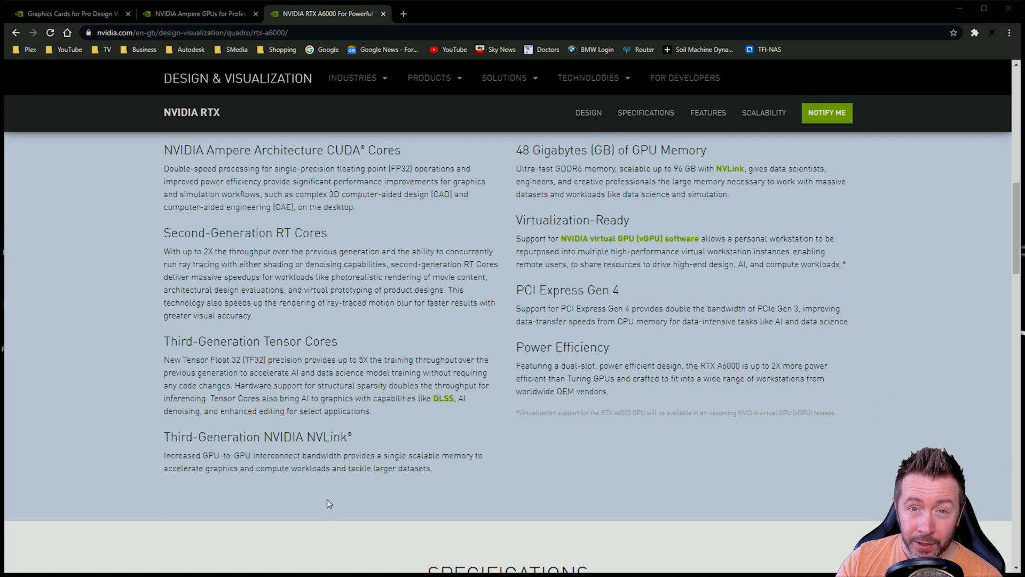
mouse_move(583, 183)
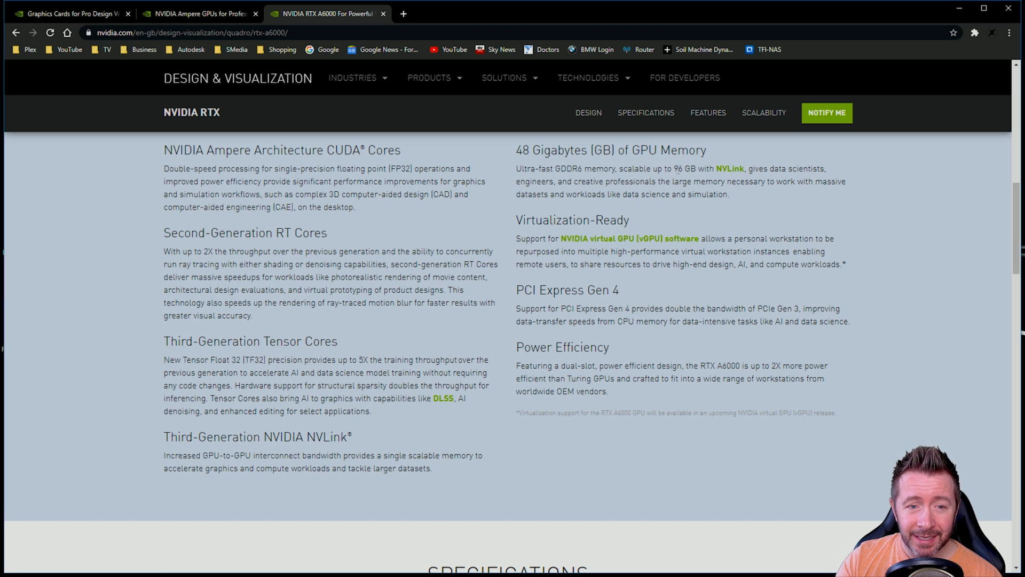
double_click(684, 169)
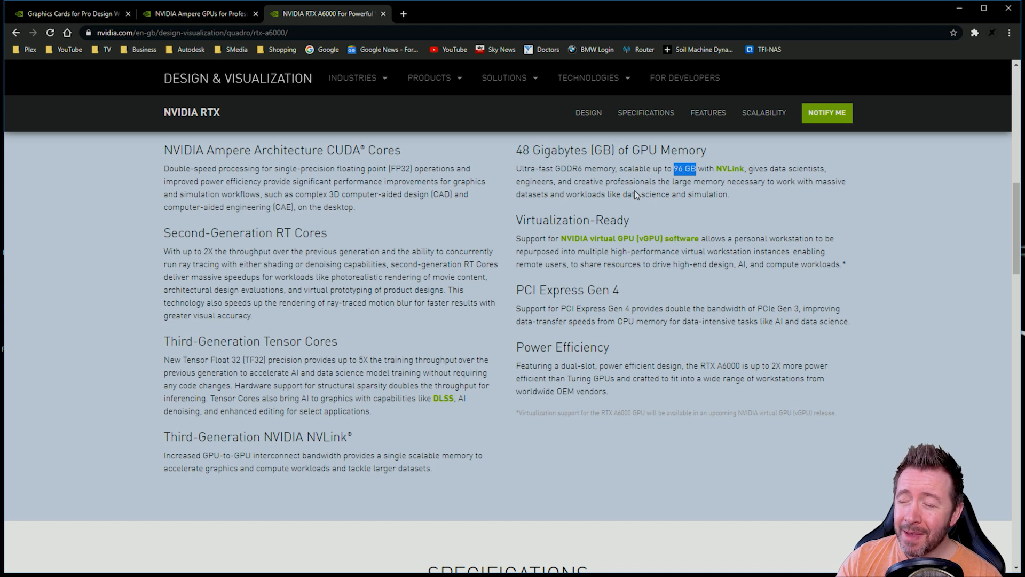
mouse_move(215, 250)
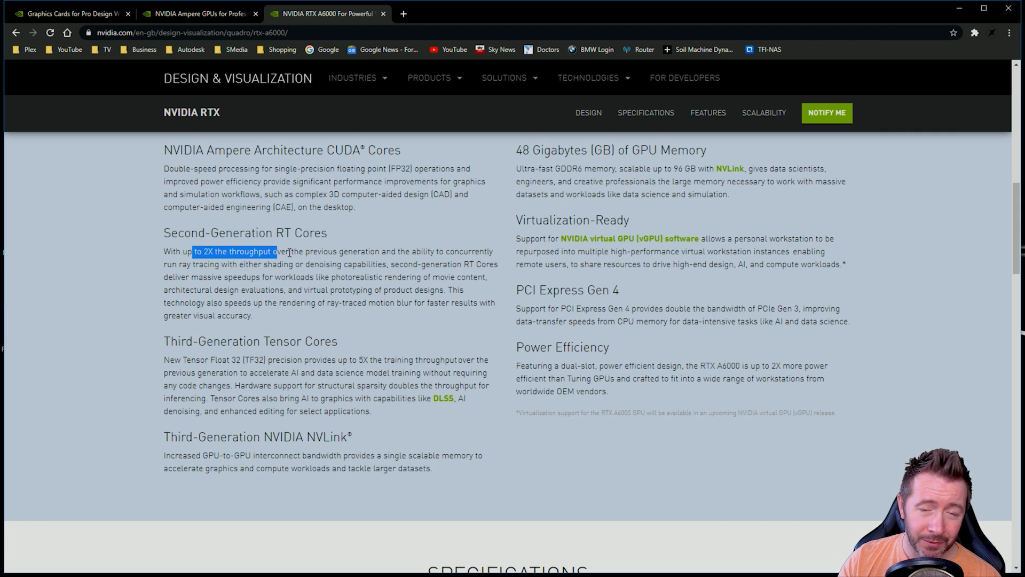
mouse_move(220, 181)
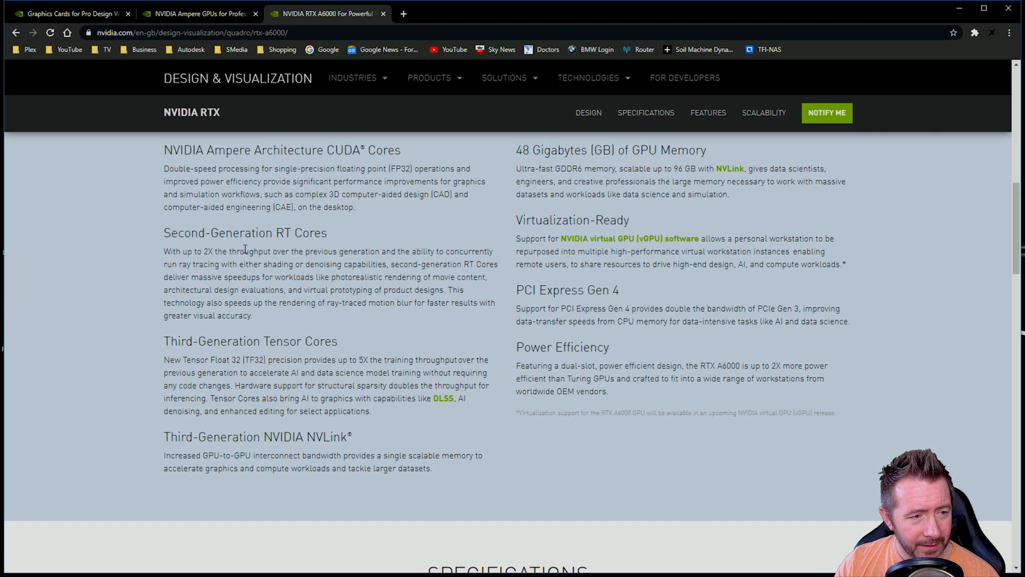
mouse_move(329, 311)
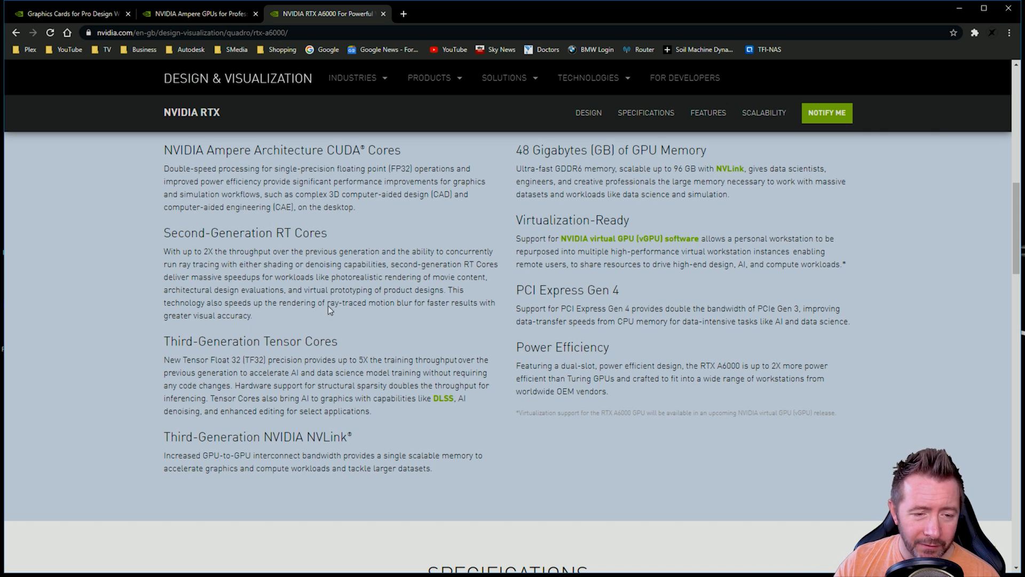
mouse_move(608, 333)
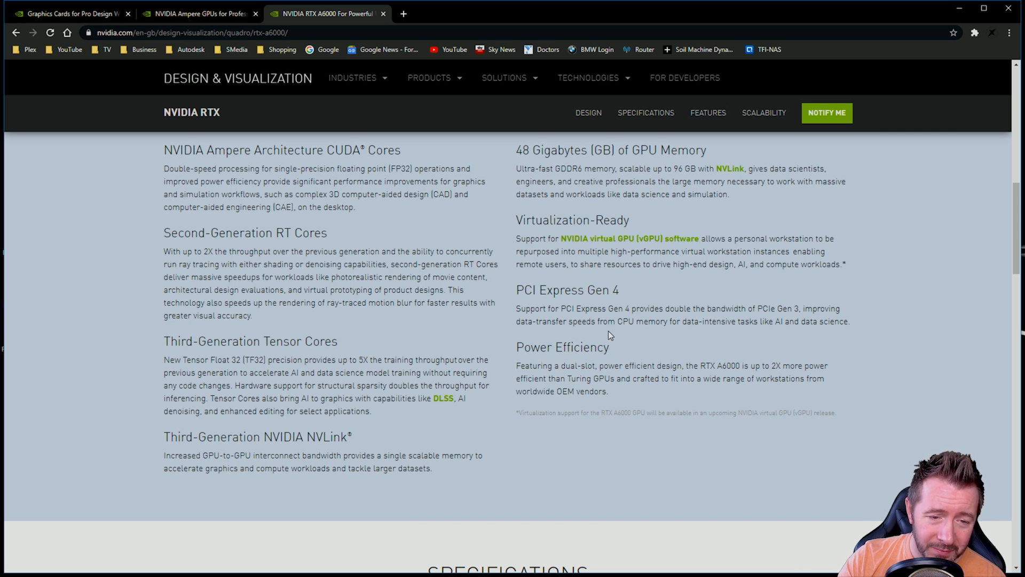
mouse_move(542, 368)
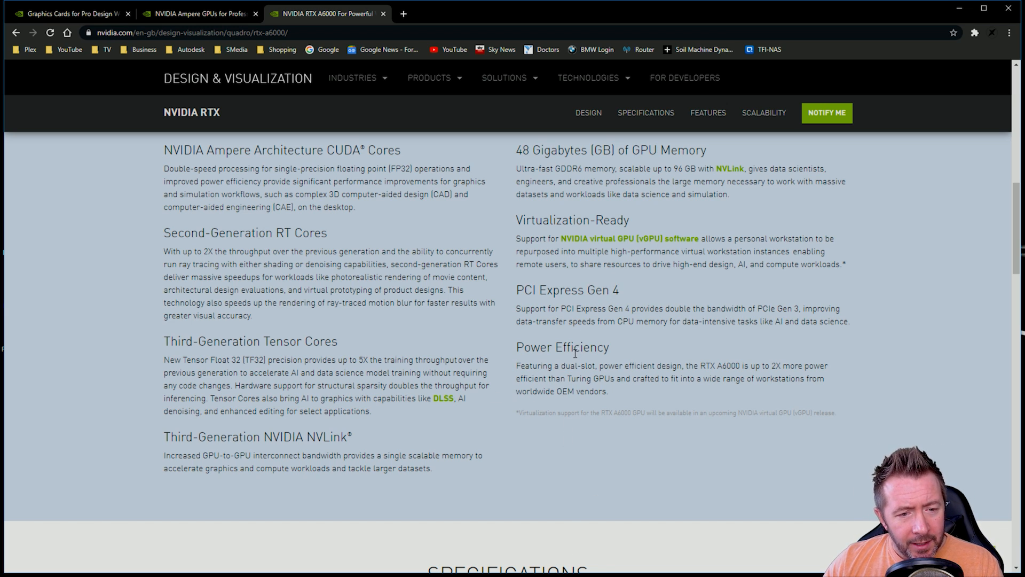
mouse_move(668, 437)
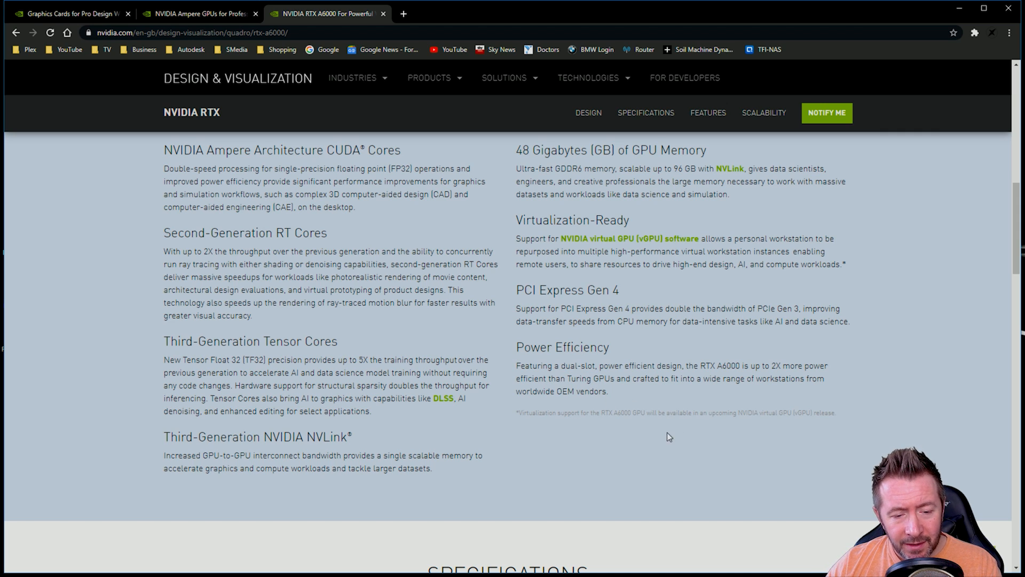
mouse_move(600, 556)
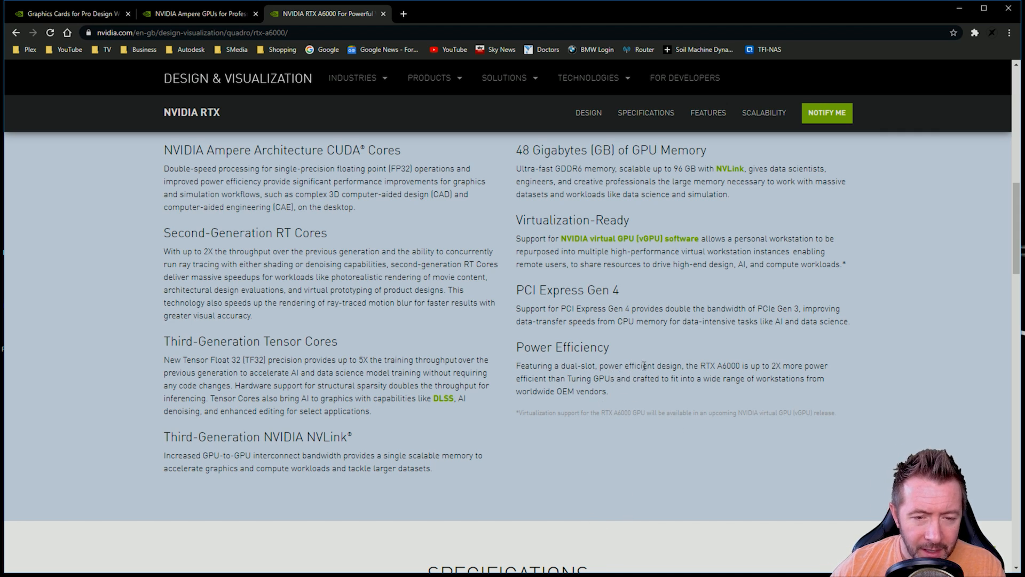
scroll("up", 3)
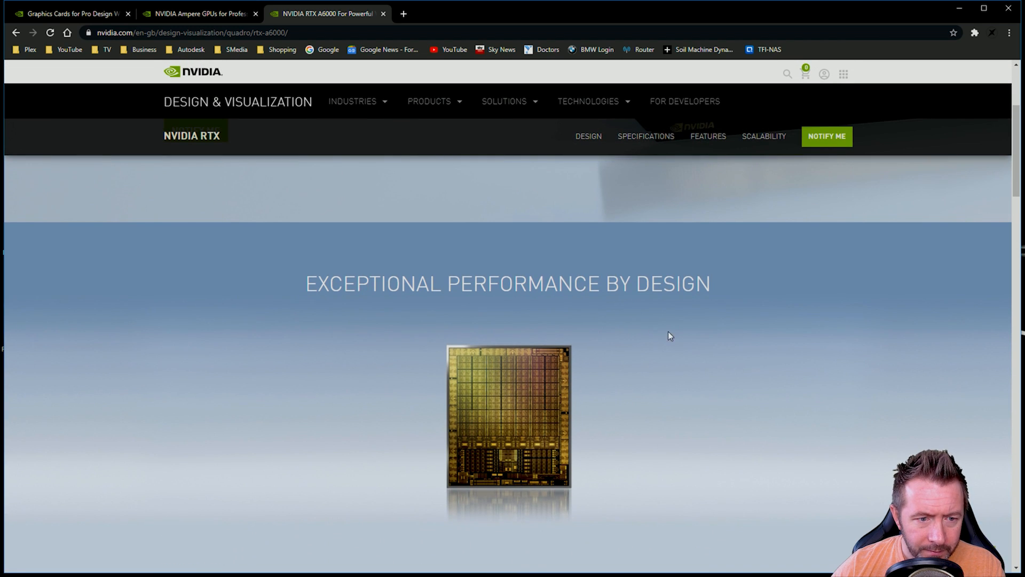
scroll("down", 3)
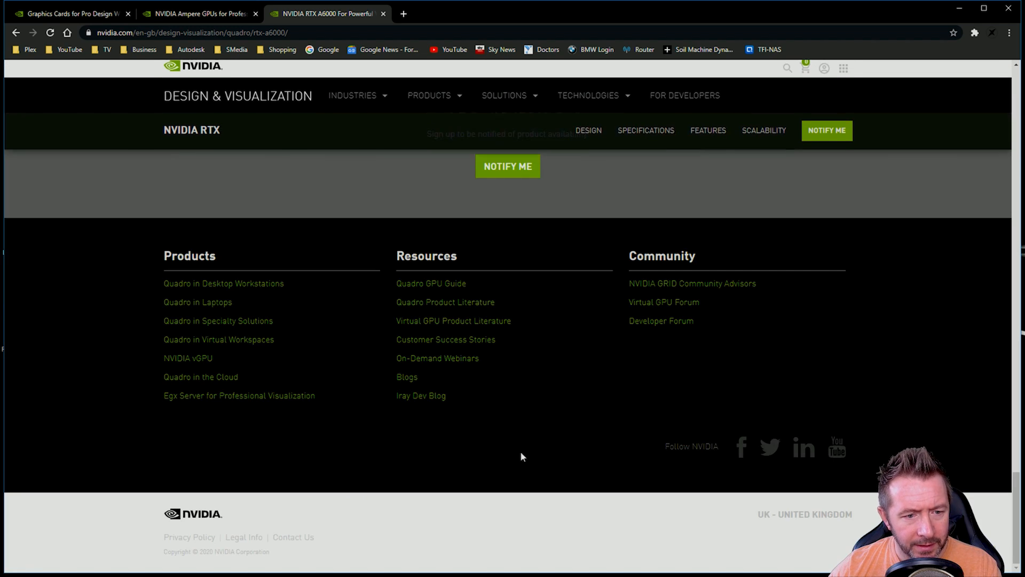
scroll("up", 3)
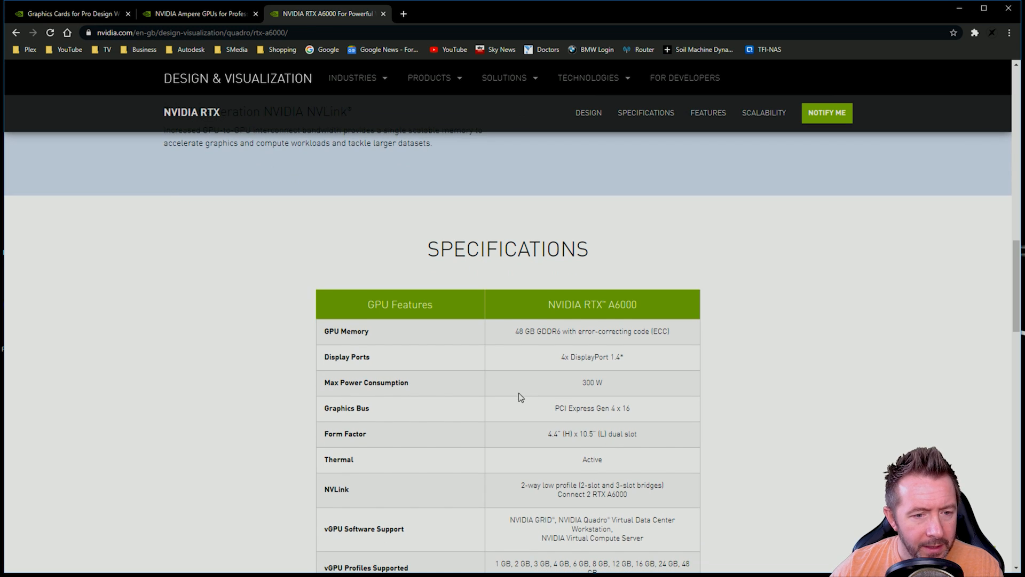
double_click(591, 382)
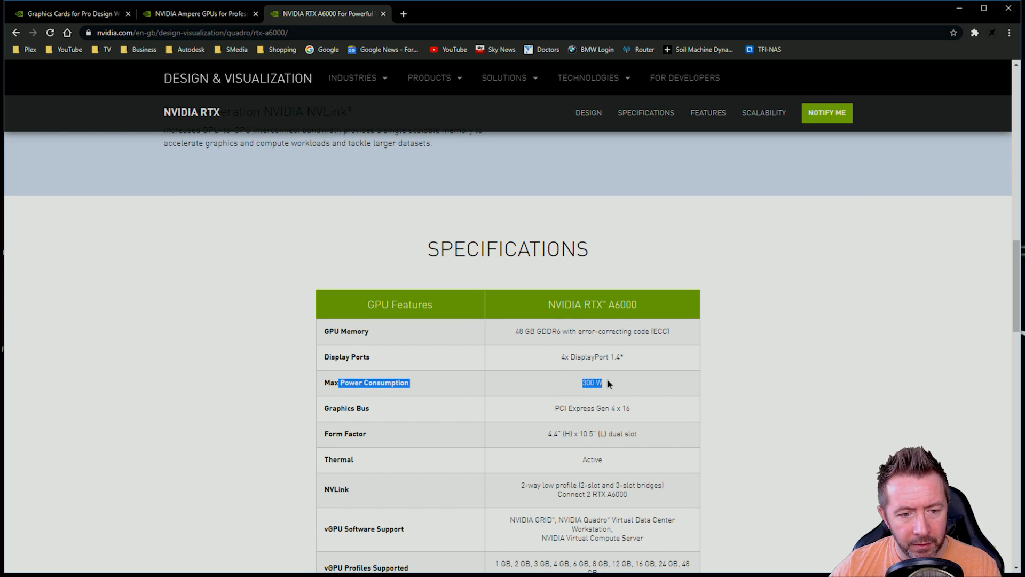
scroll("up", 3)
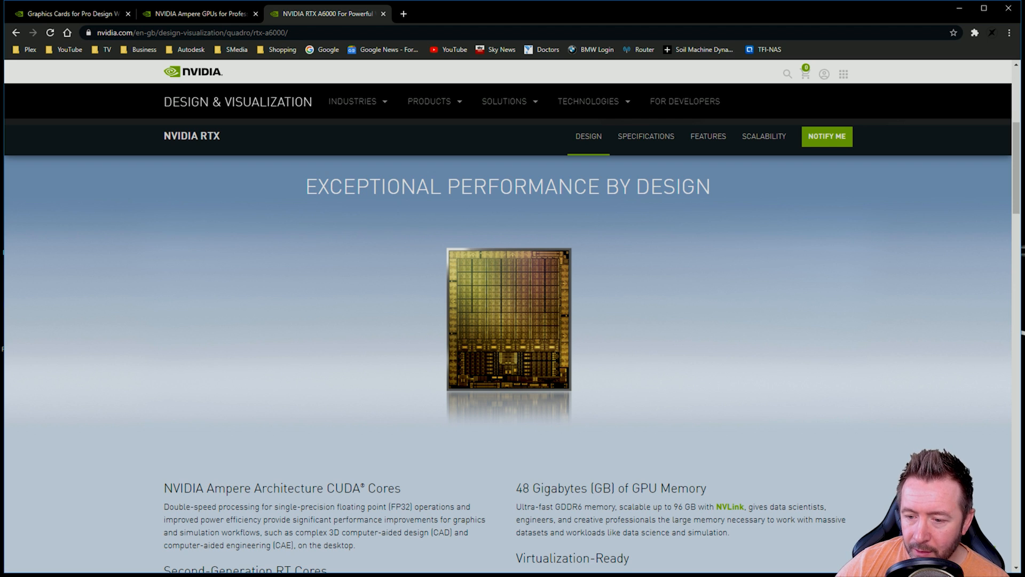
scroll("down", 3)
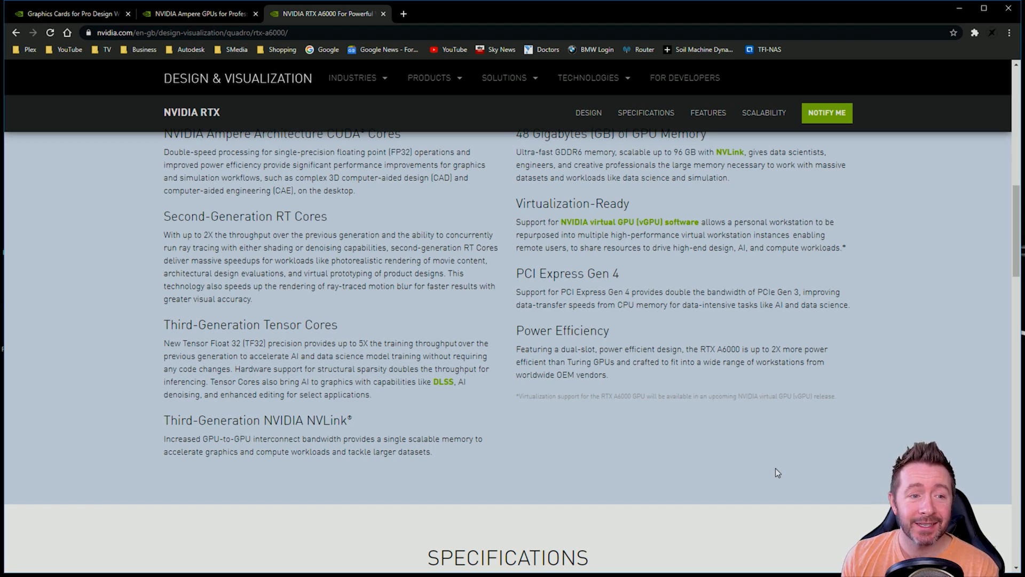
mouse_move(760, 465)
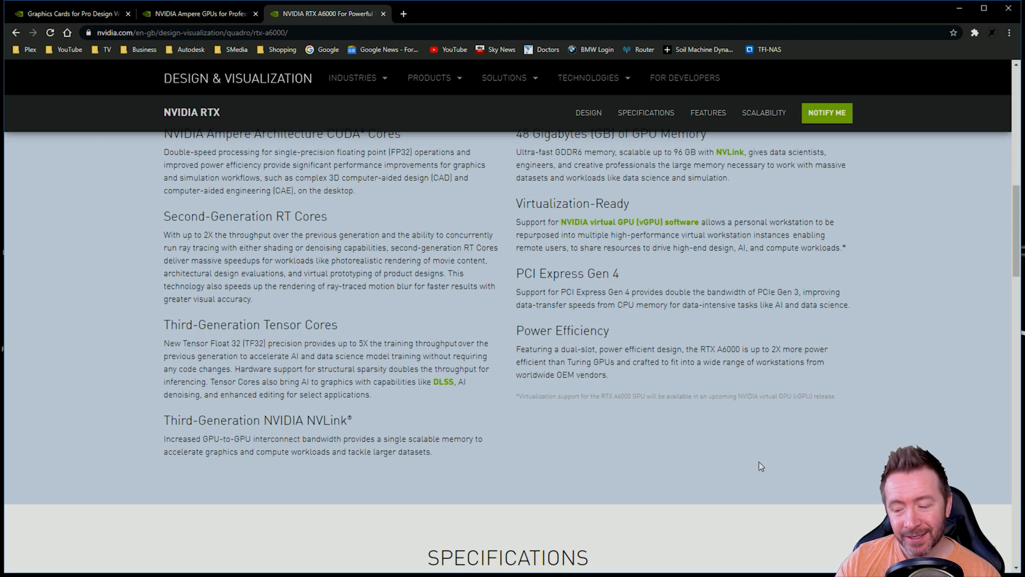